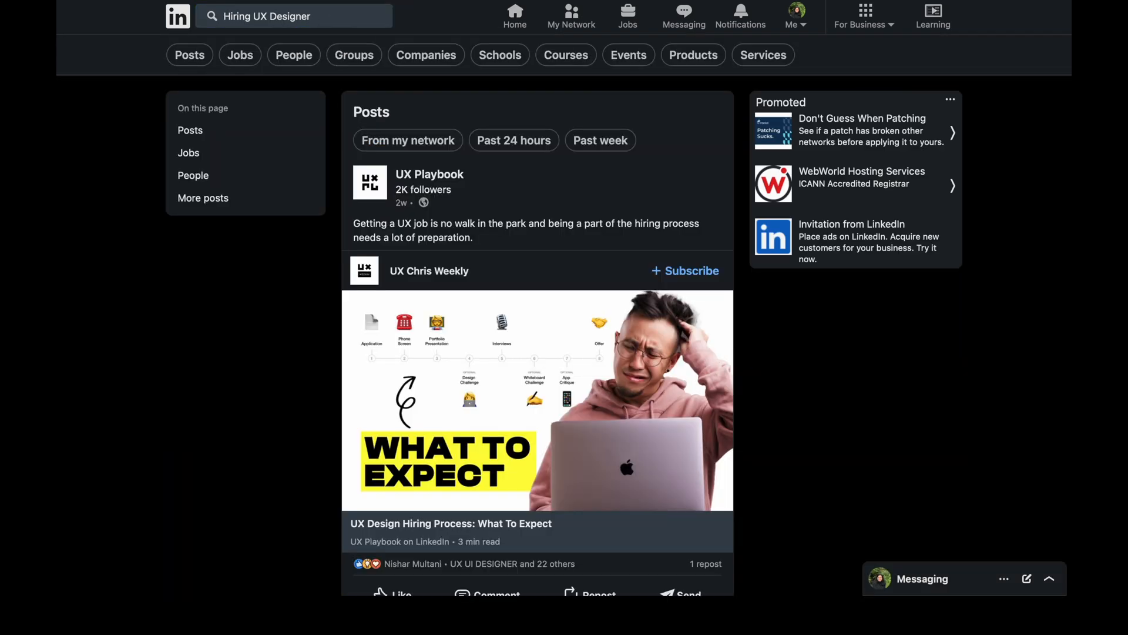
- Restrict the 'Hiring UX Designer' results to Posts dated within the past week
click(189, 55)
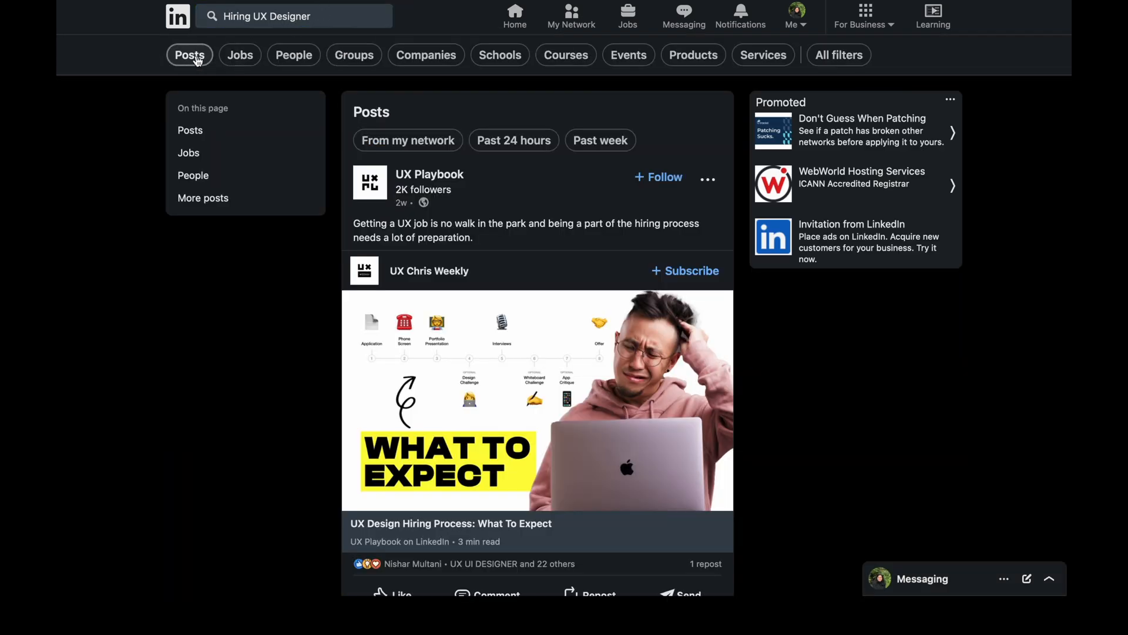
click(189, 56)
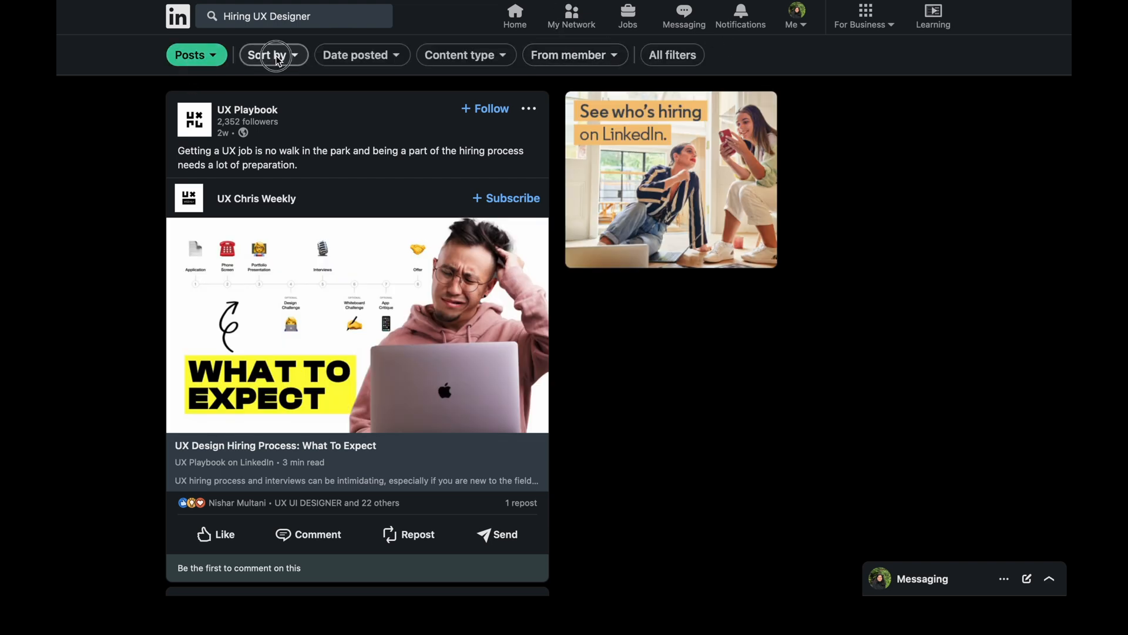
click(355, 55)
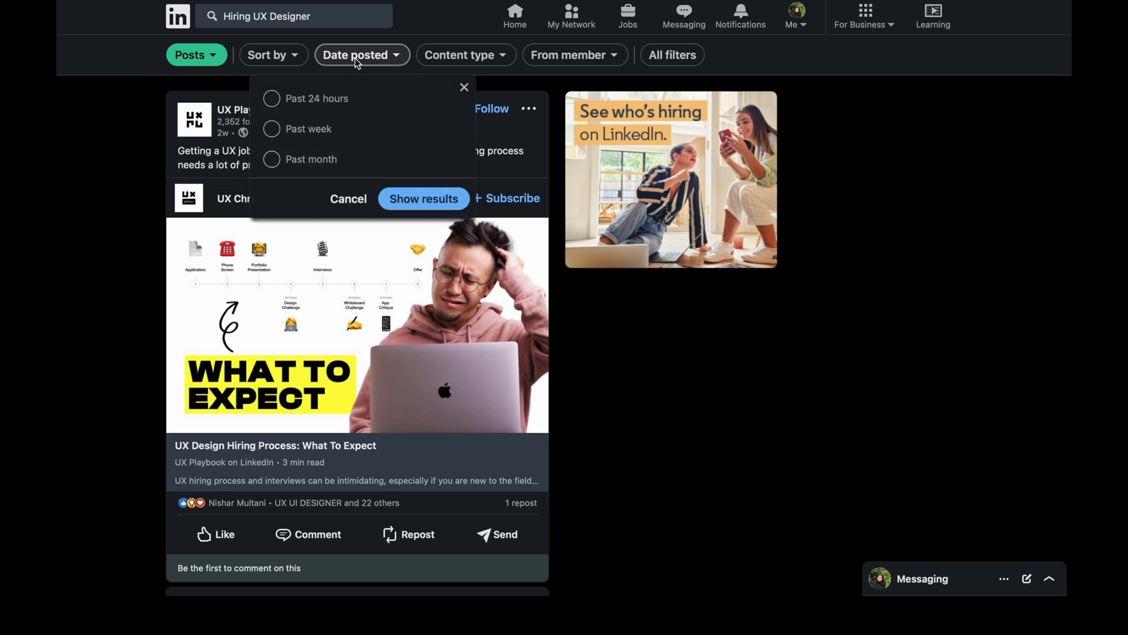
click(271, 98)
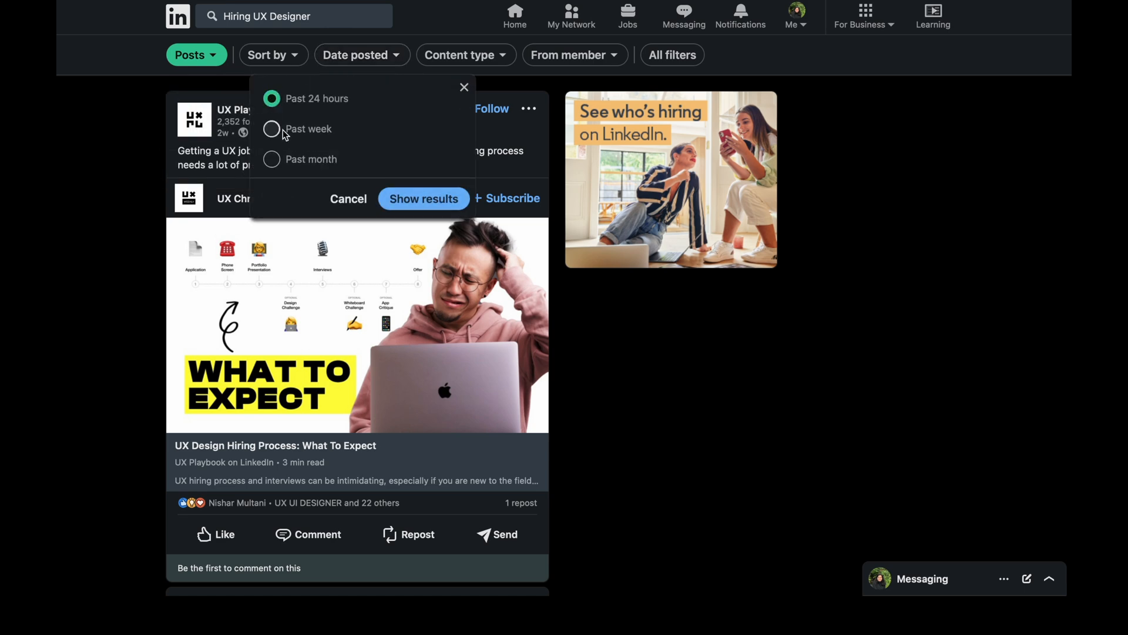
click(423, 199)
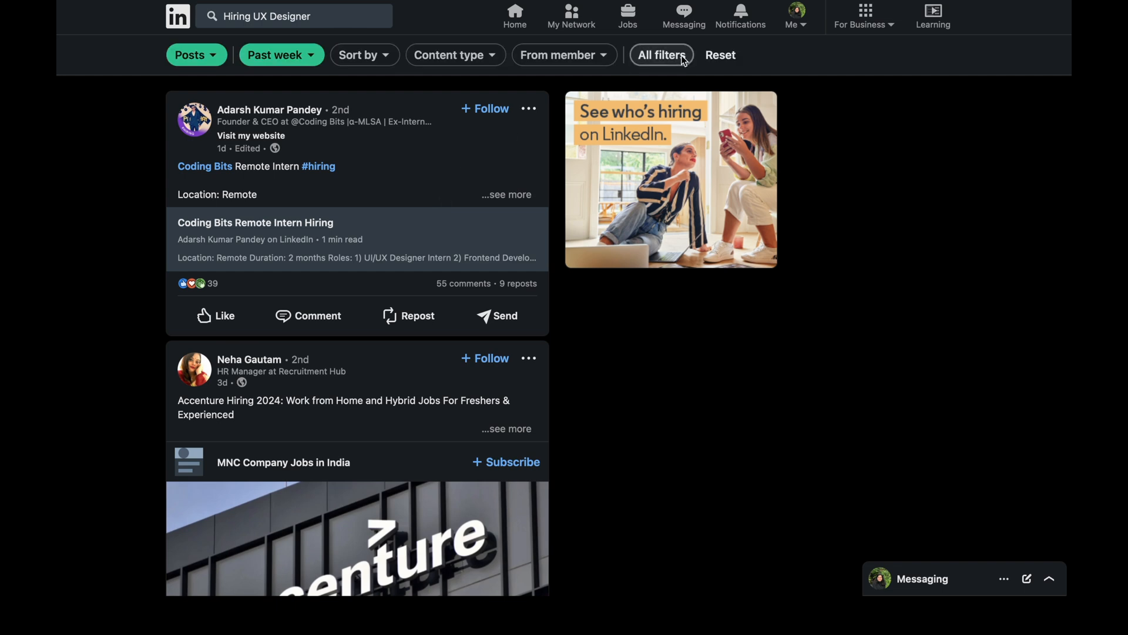
- Review All filters and apply them so past-week posts are sorted by top match
click(659, 55)
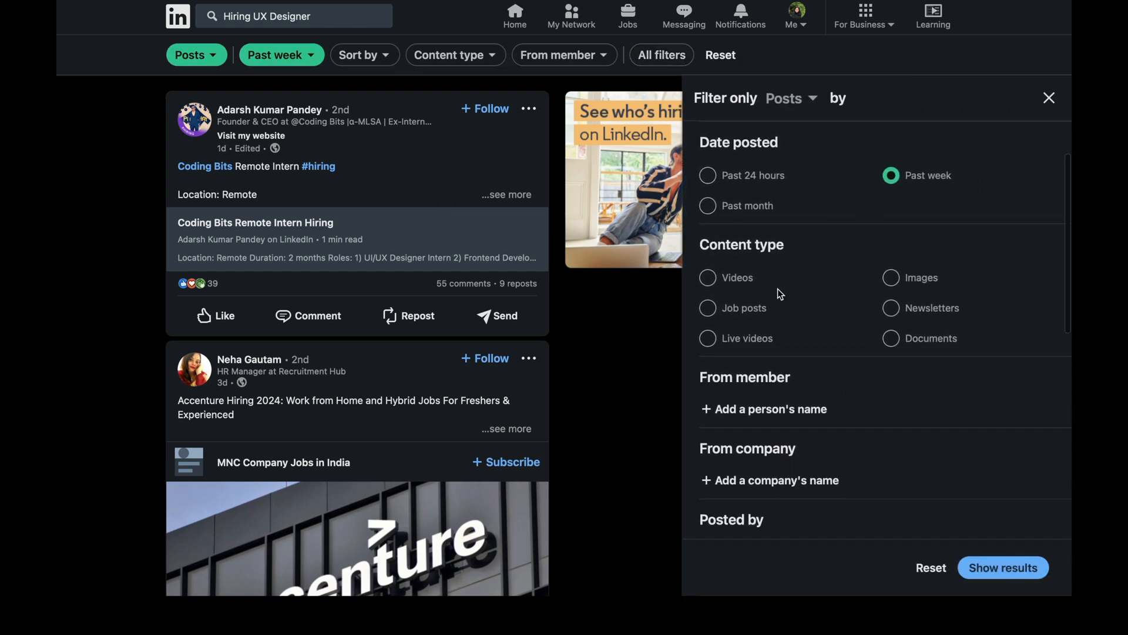
scroll(down, 3)
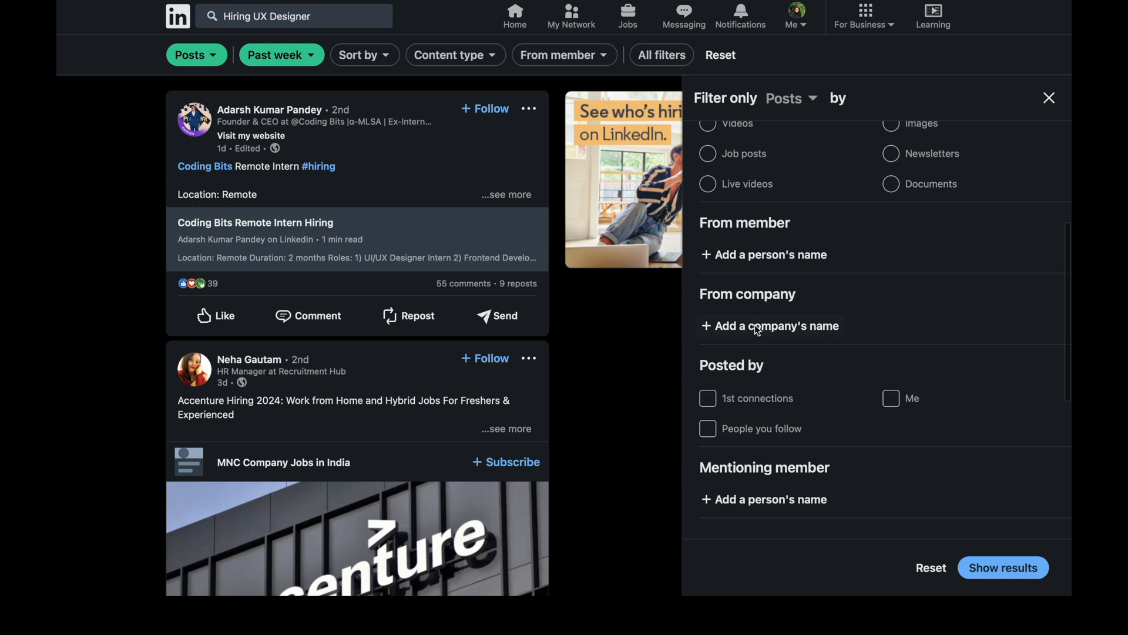
scroll(down, 3)
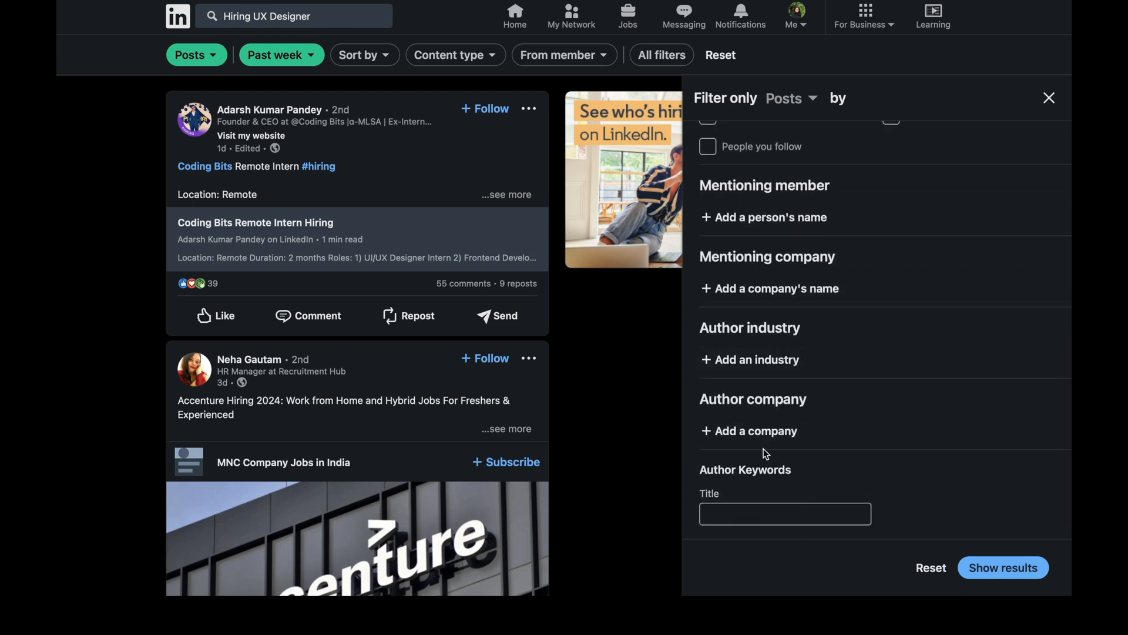
scroll(up, 3)
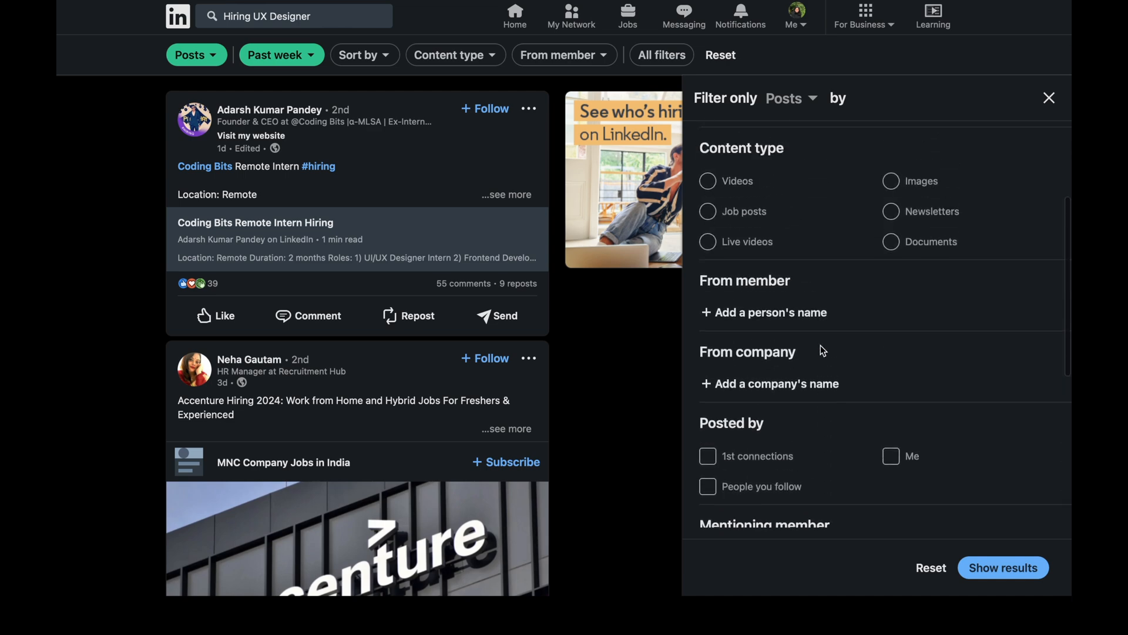
scroll(up, 3)
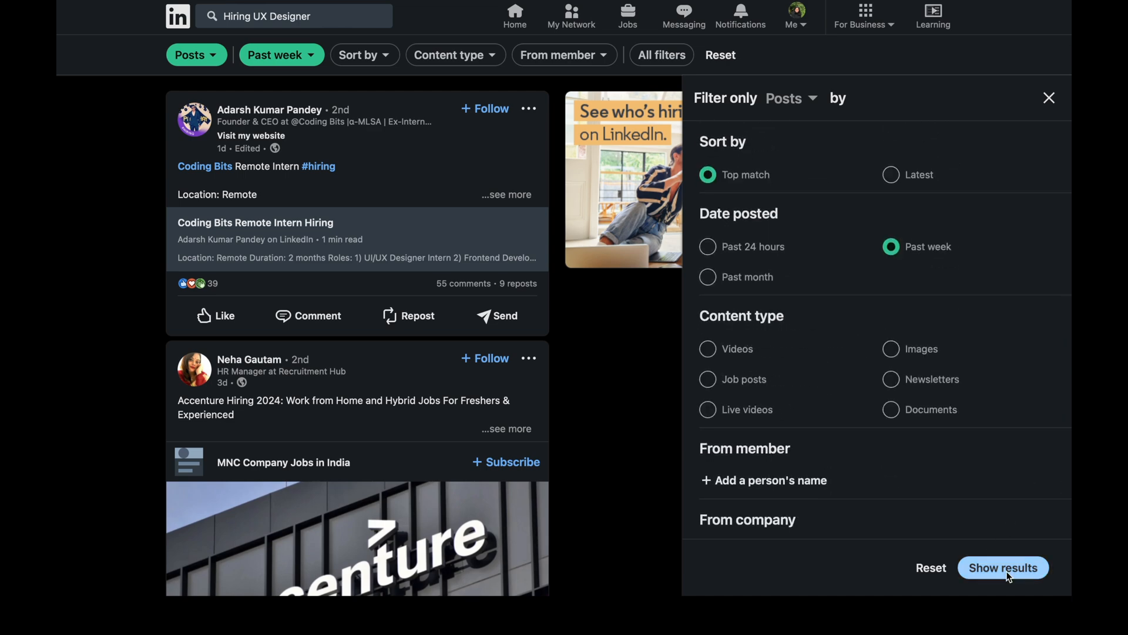
click(1003, 567)
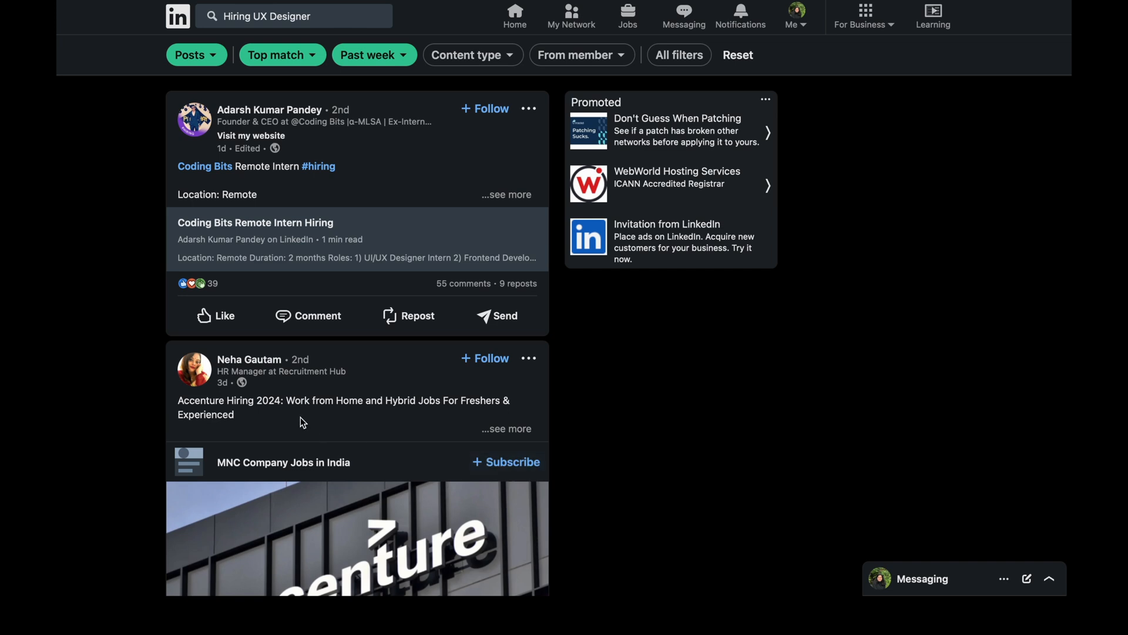
- Scroll the filtered feed through the expanded Accenture post's 20 roles and further UI/UX hiring posts
scroll(down, 3)
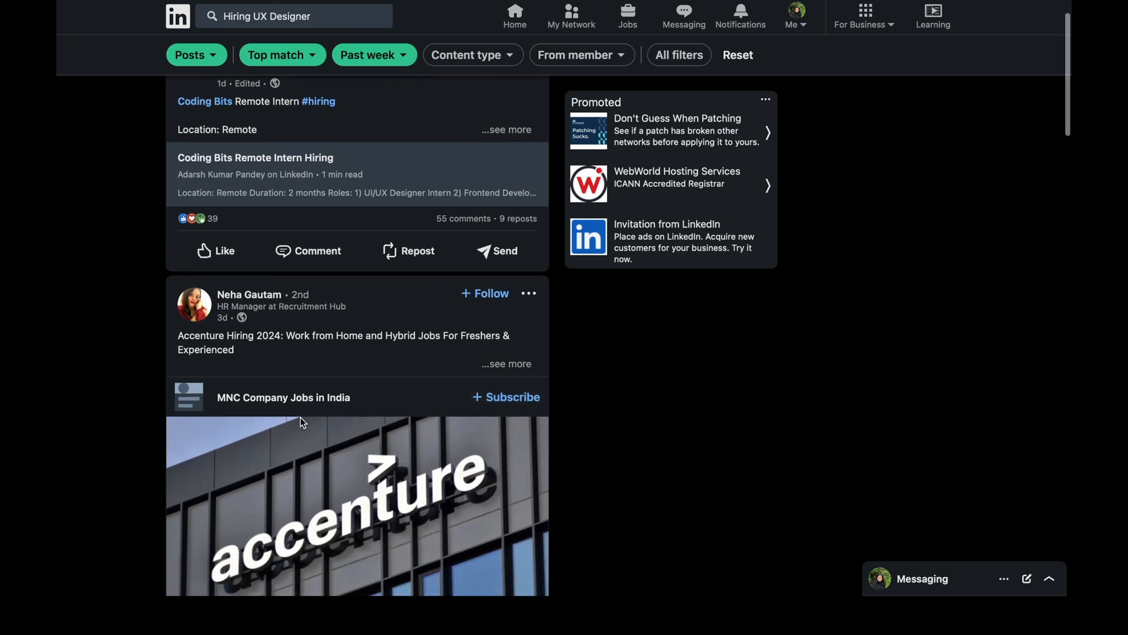
scroll(down, 3)
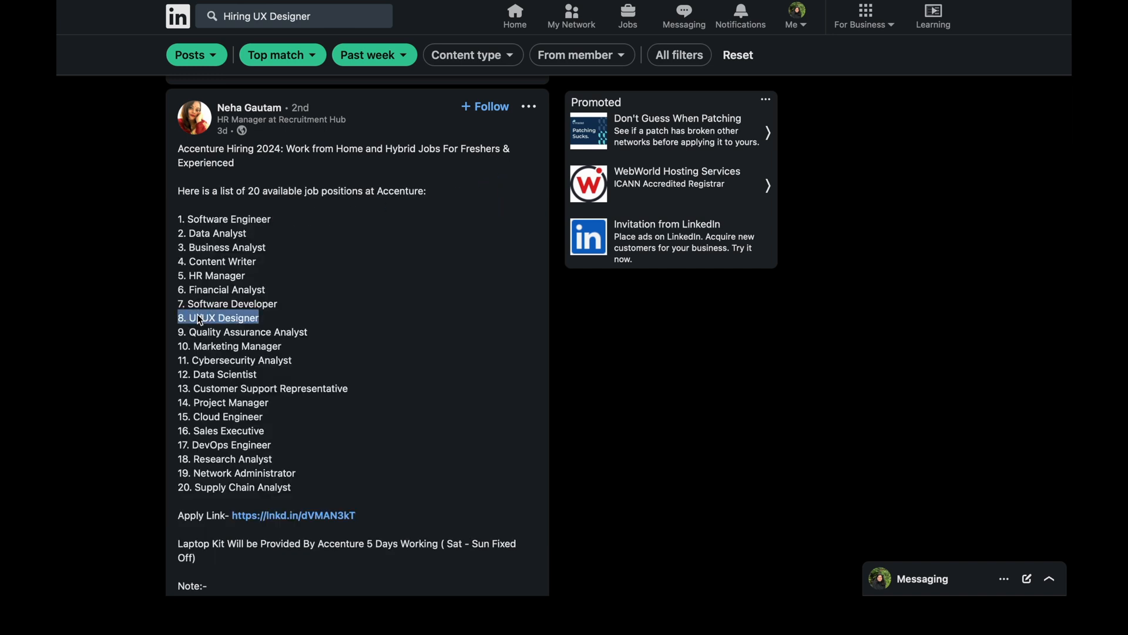
scroll(down, 3)
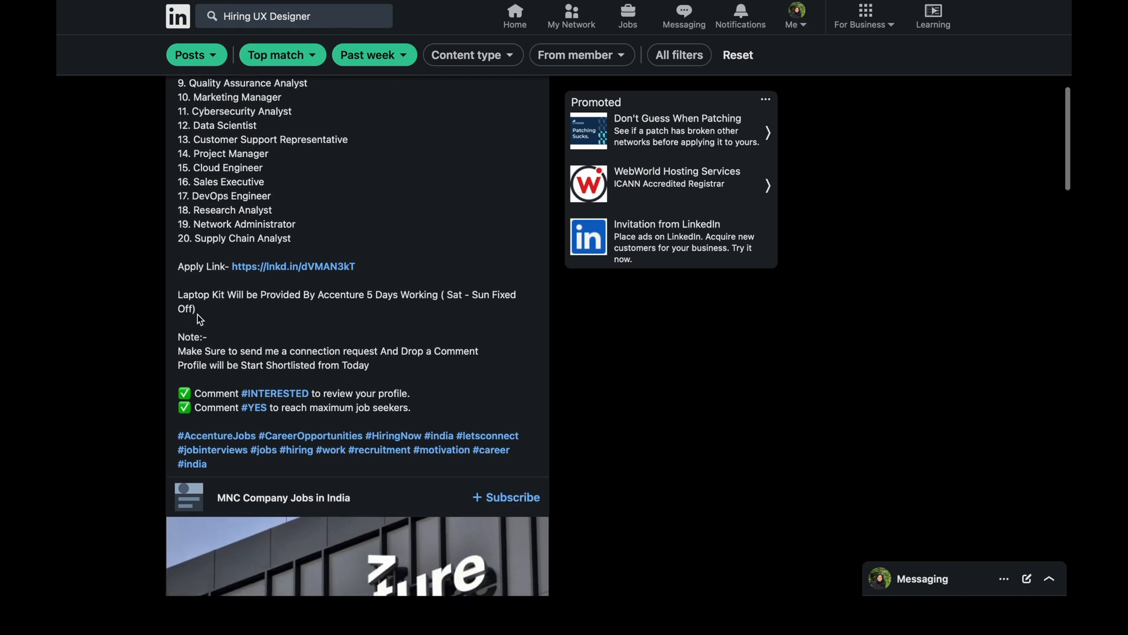
scroll(down, 3)
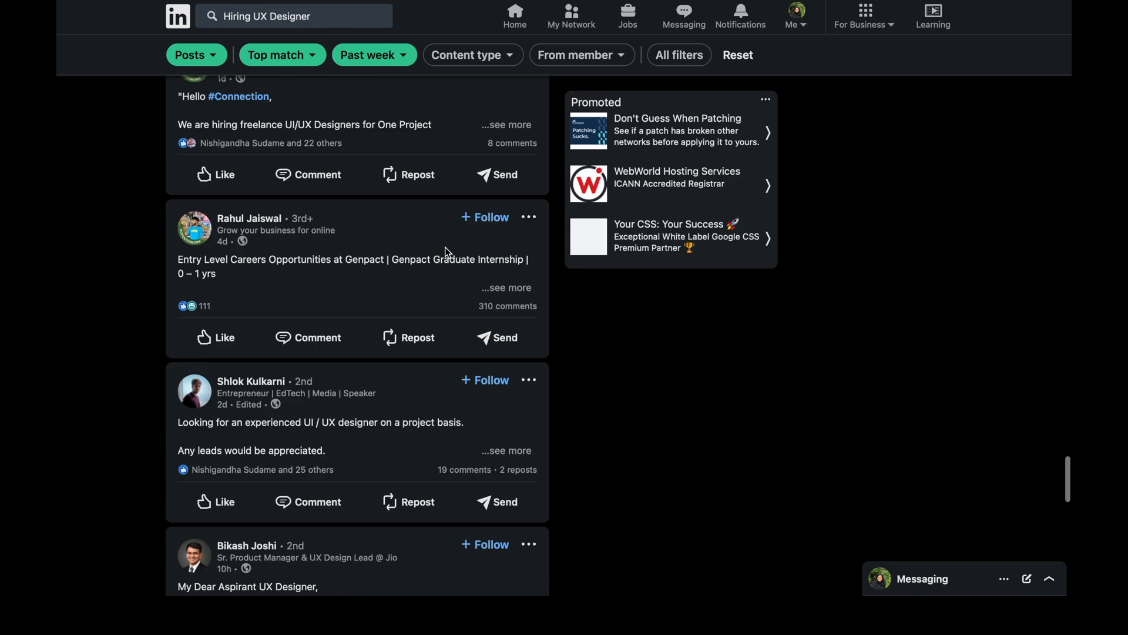
- Change the query to 'Hiring Product Designer', review results, then append Germany as a location term
click(294, 15)
text(Product)
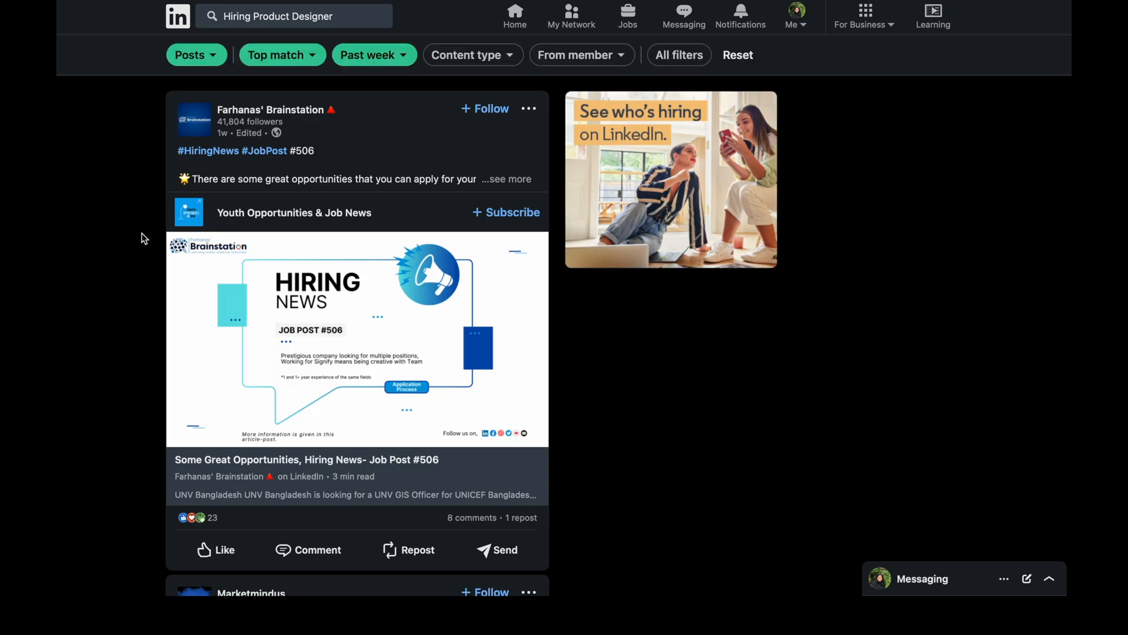
scroll(down, 3)
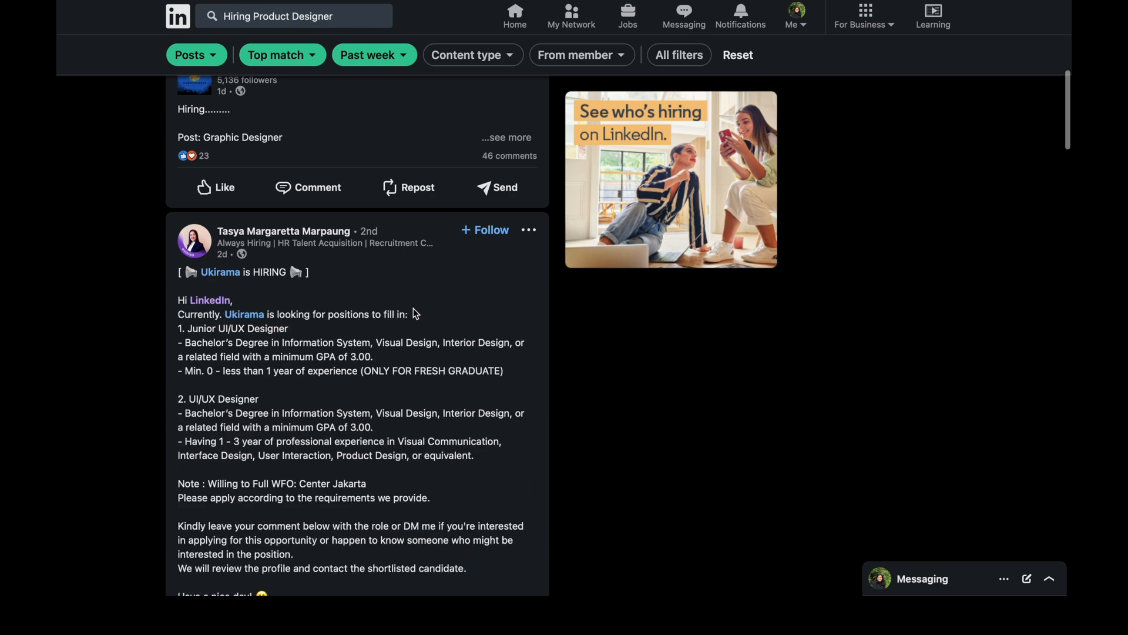
scroll(down, 3)
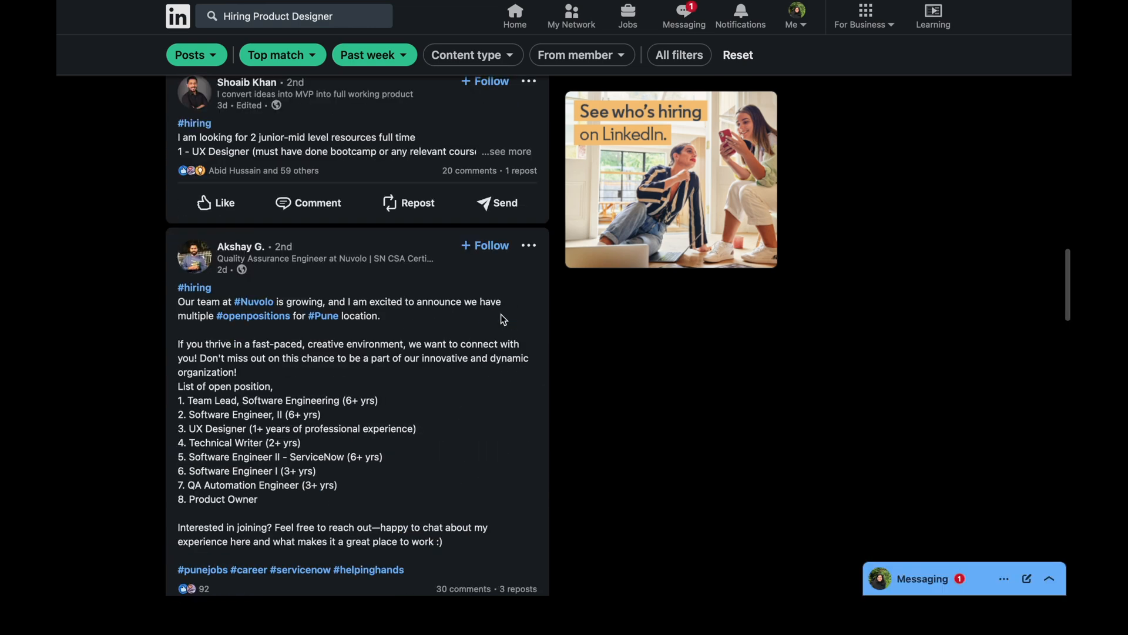
click(291, 15)
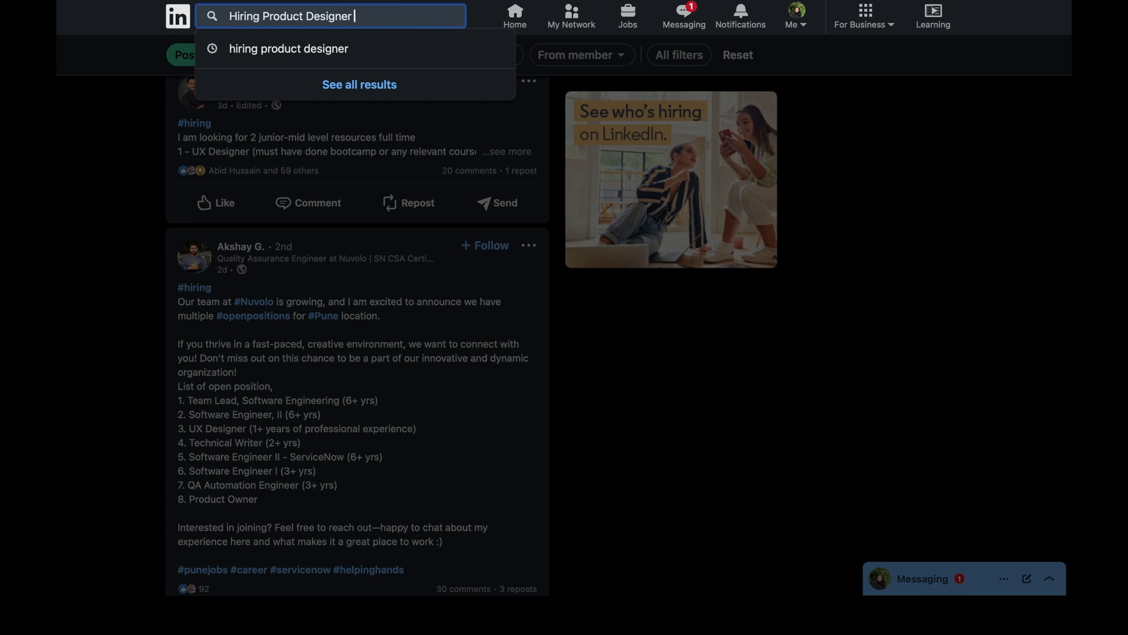
text(Germa)
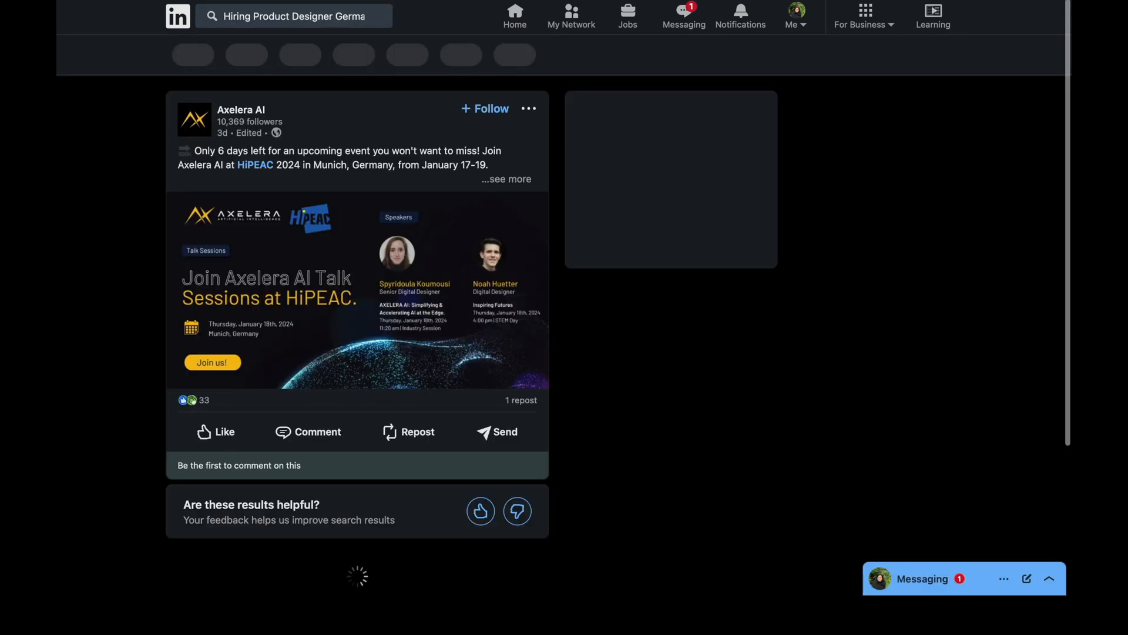
scroll(down, 3)
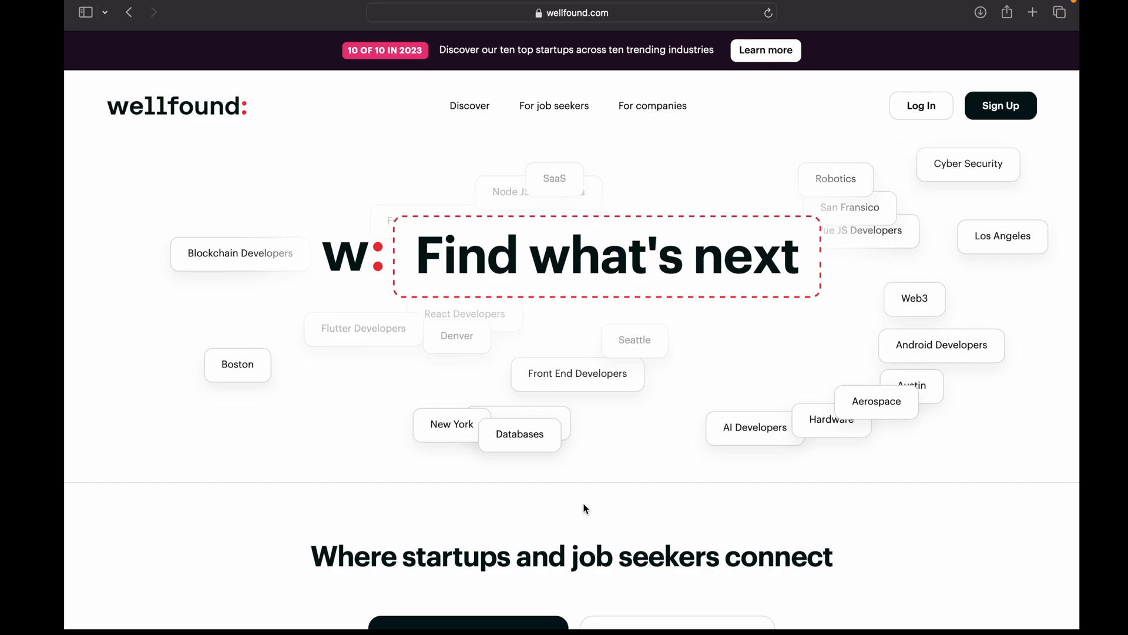
scroll(down, 3)
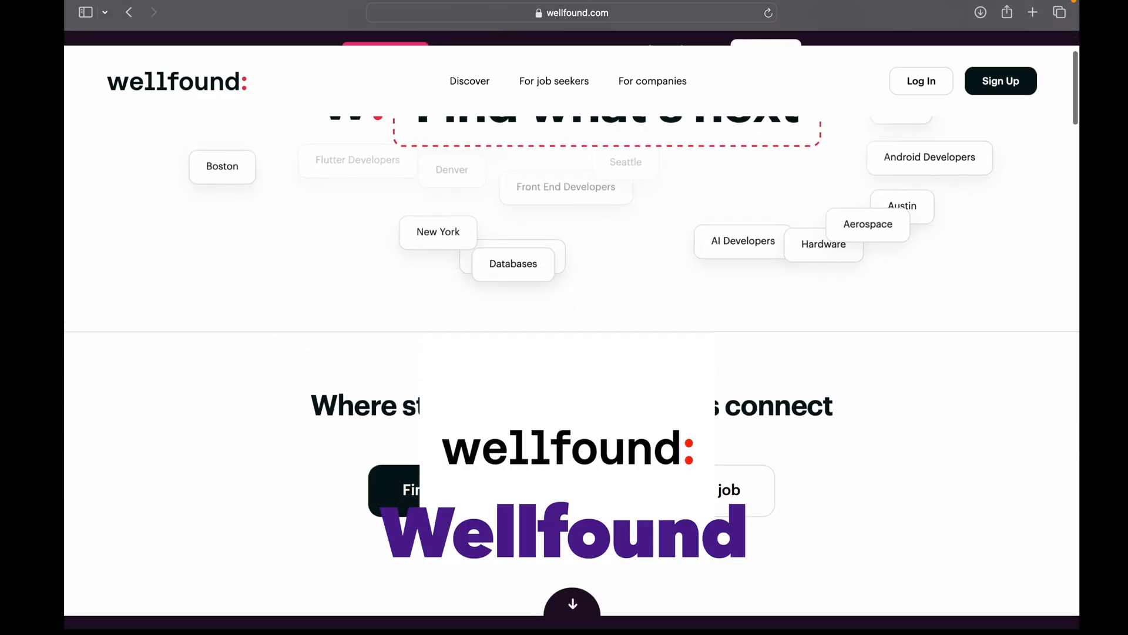
scroll(down, 3)
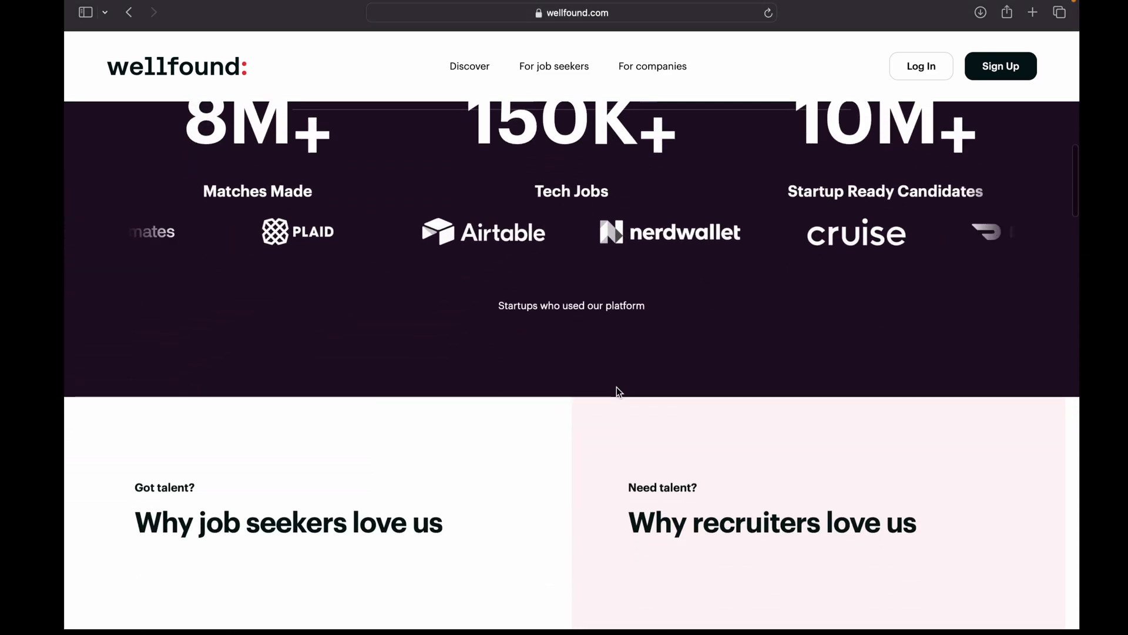
scroll(down, 3)
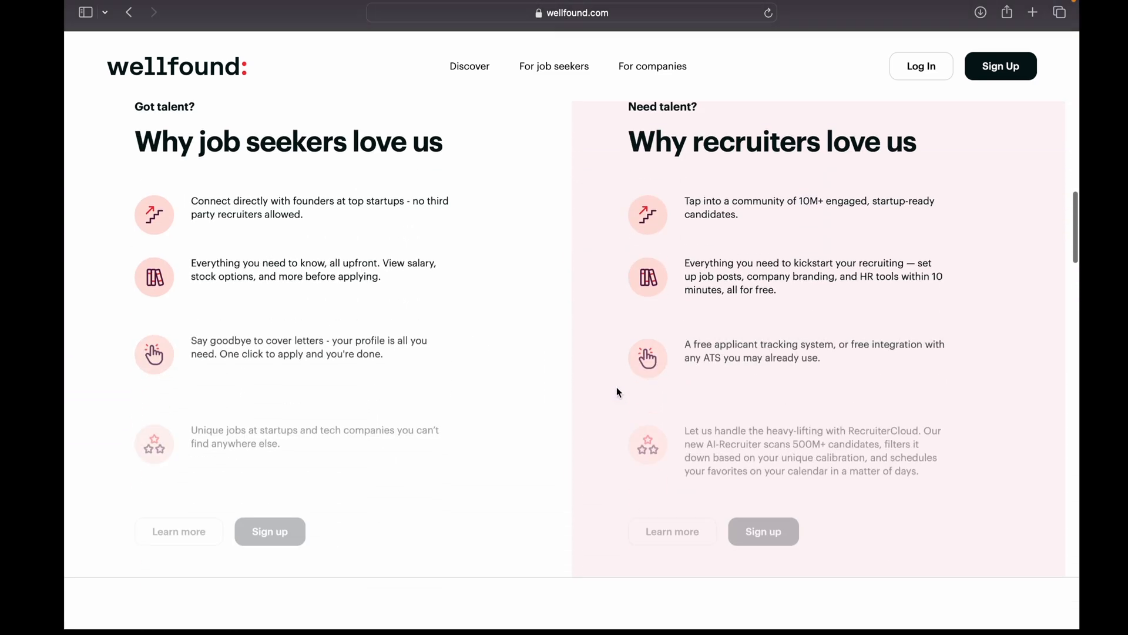
scroll(down, 3)
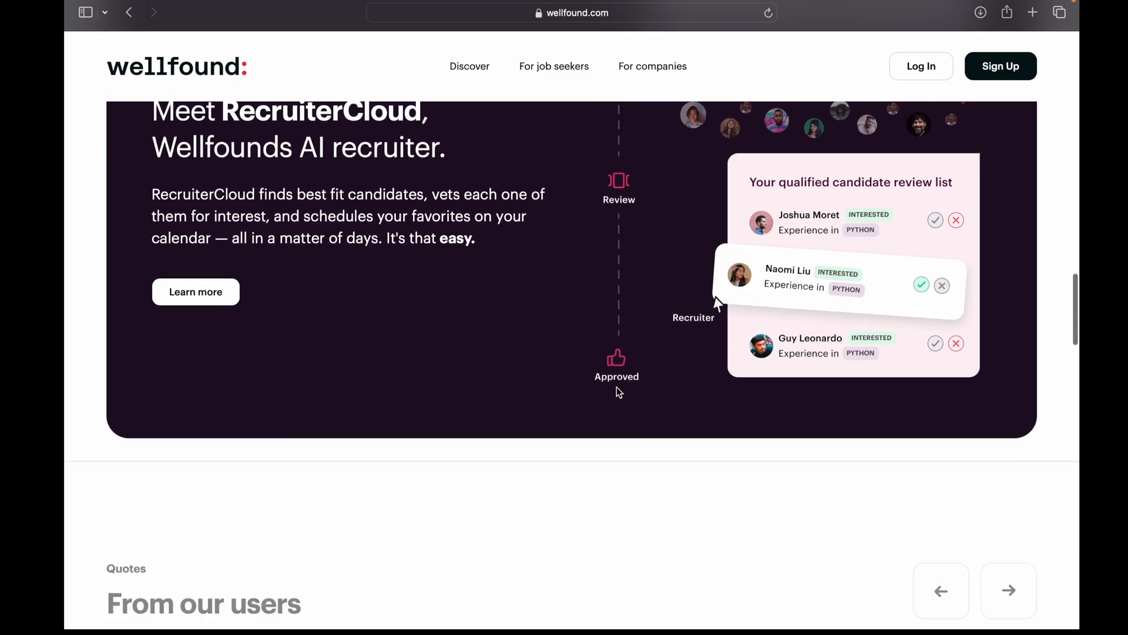
scroll(down, 3)
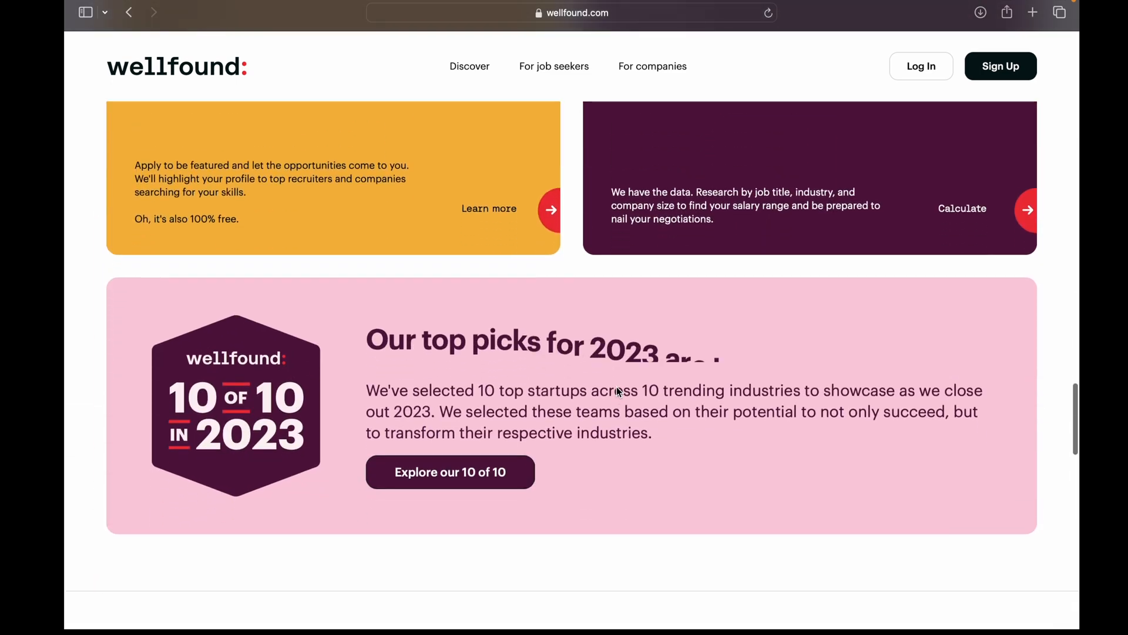
scroll(down, 3)
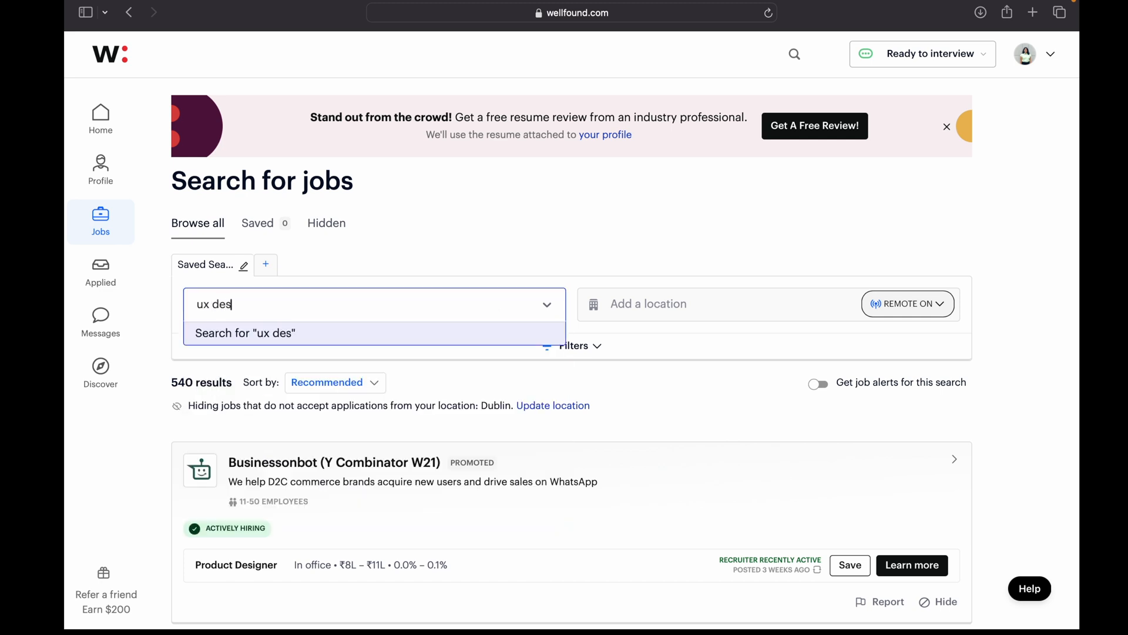
- Add 'ux designer', Product Designer and a user experience designer keyword to the Wellfound job search
text(igner)
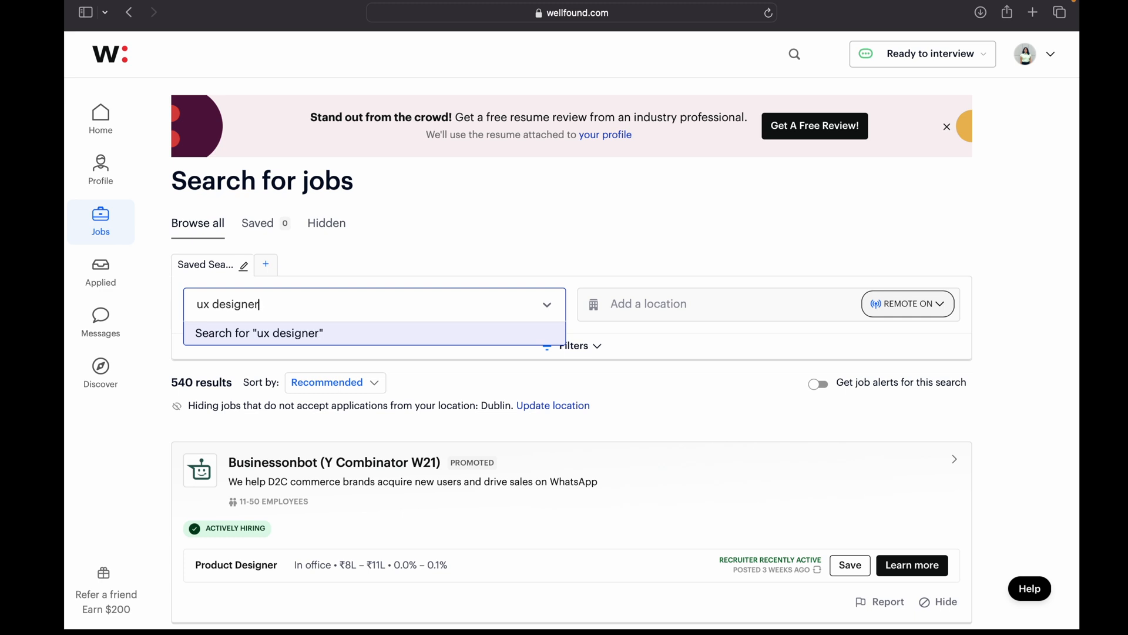
click(259, 332)
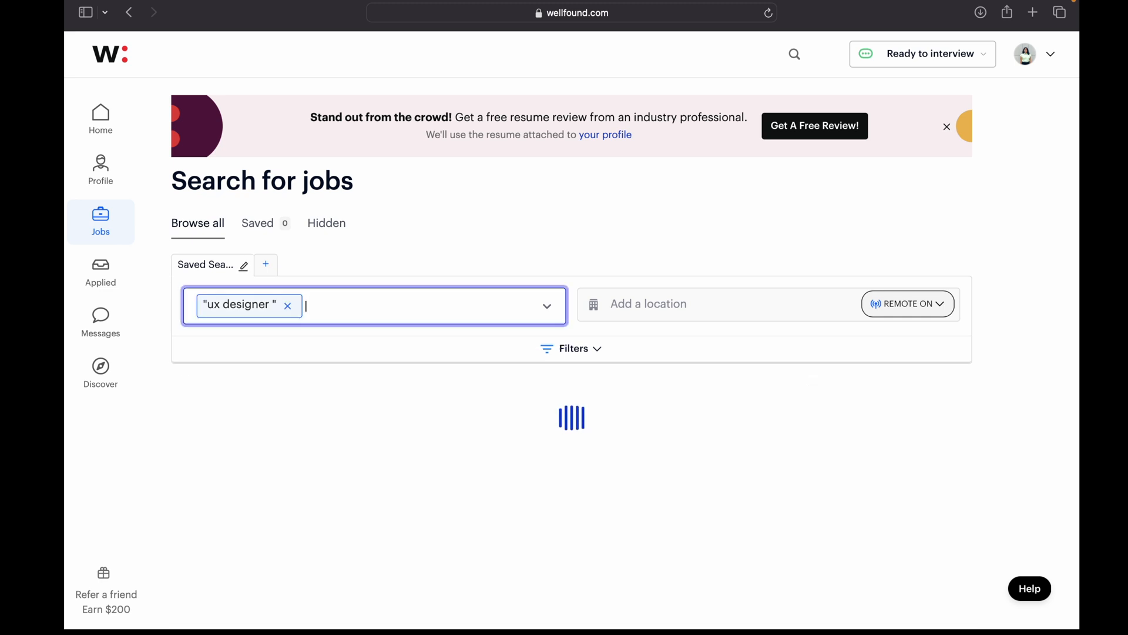
text(pro)
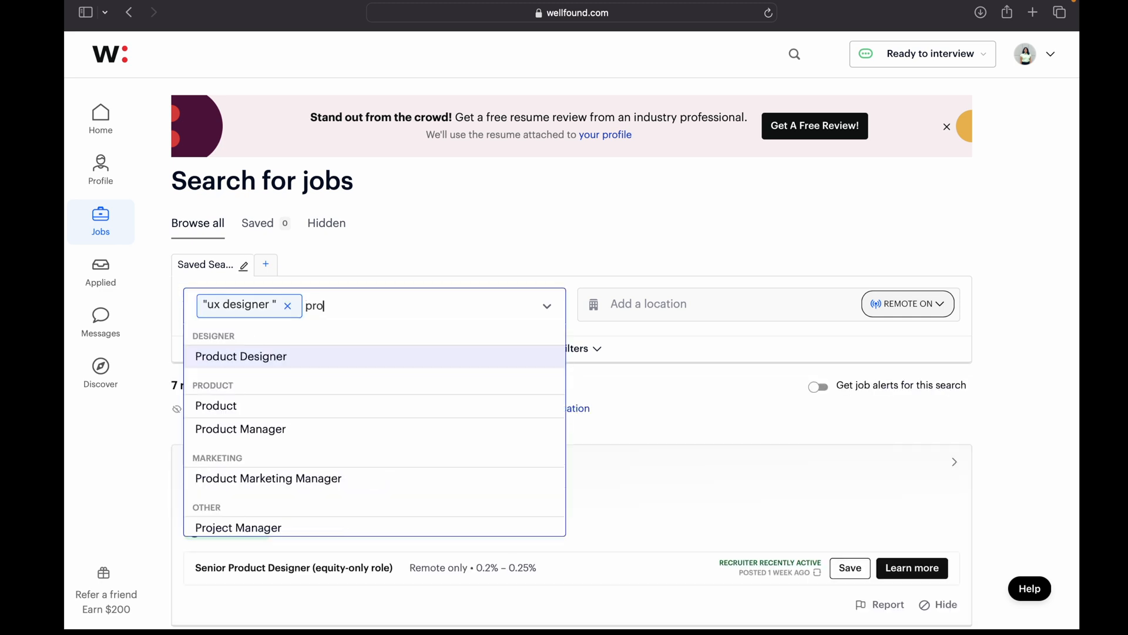
click(239, 356)
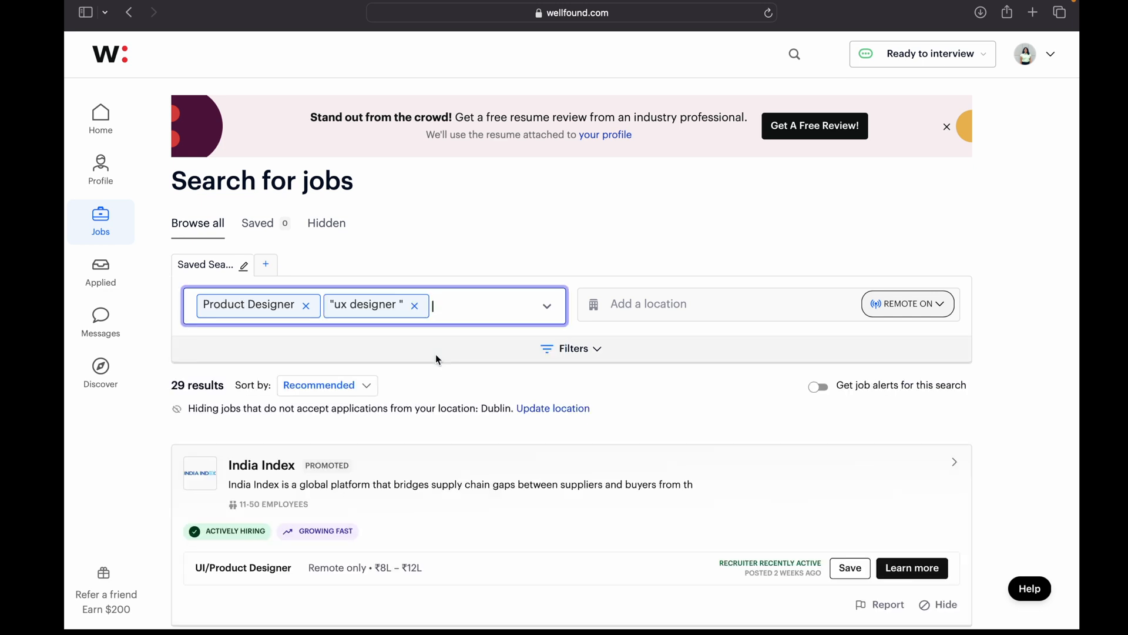
text(user experience designer" • "ui ux designer")
click(719, 303)
text(India)
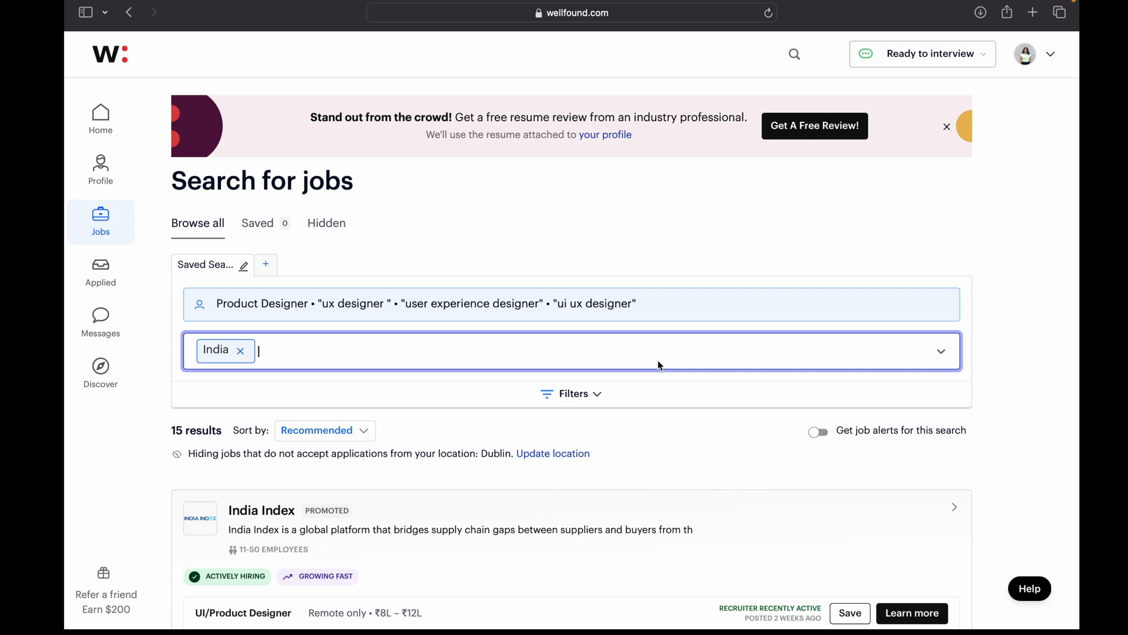
- Add Europe as a location alongside India, keeping Include remote jobs selected
text(Europe)
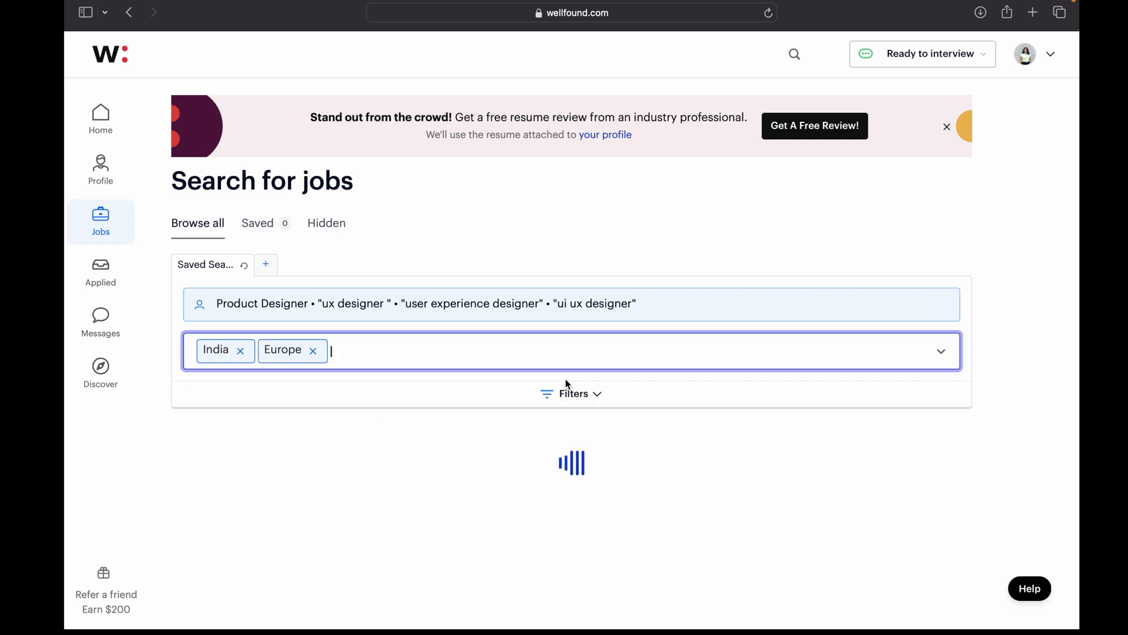
click(906, 349)
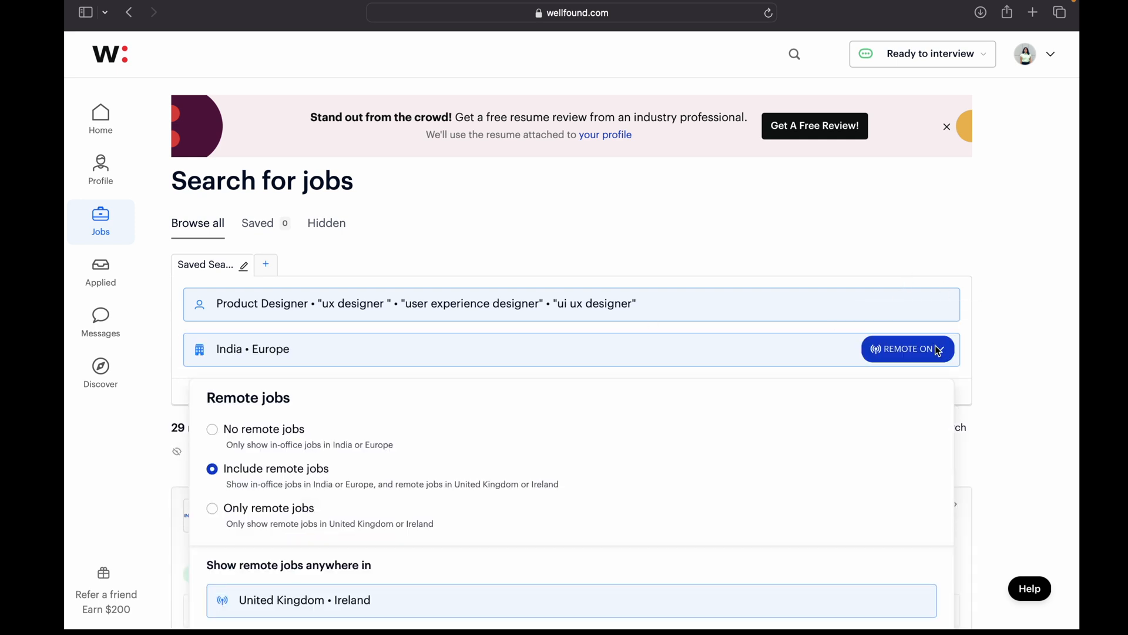
mouse_move(212, 430)
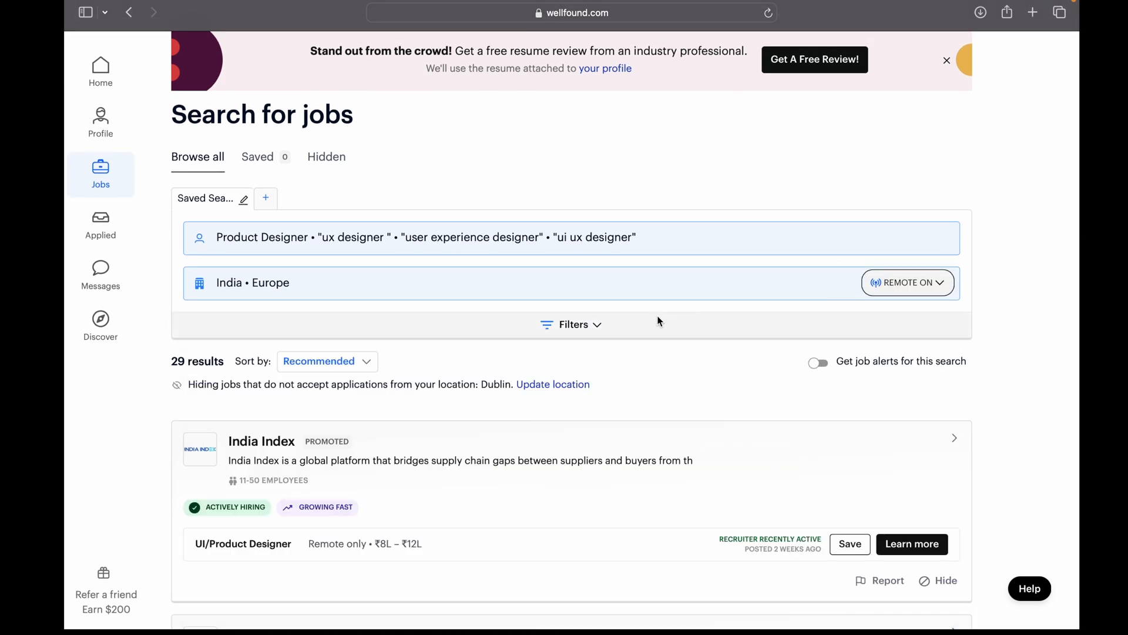
click(571, 324)
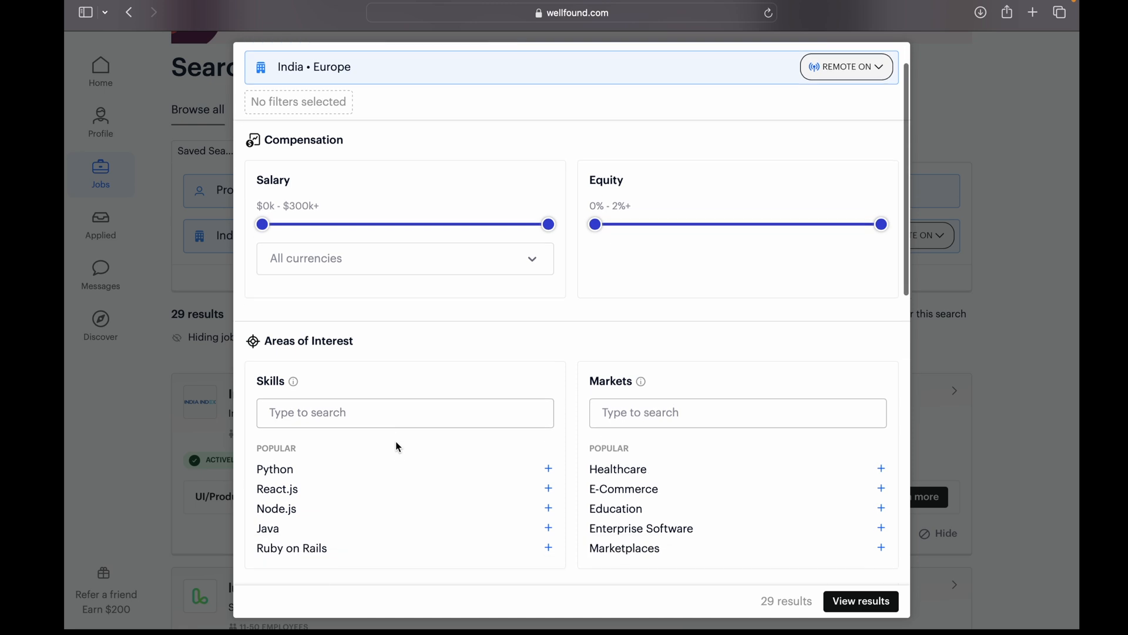
scroll(down, 3)
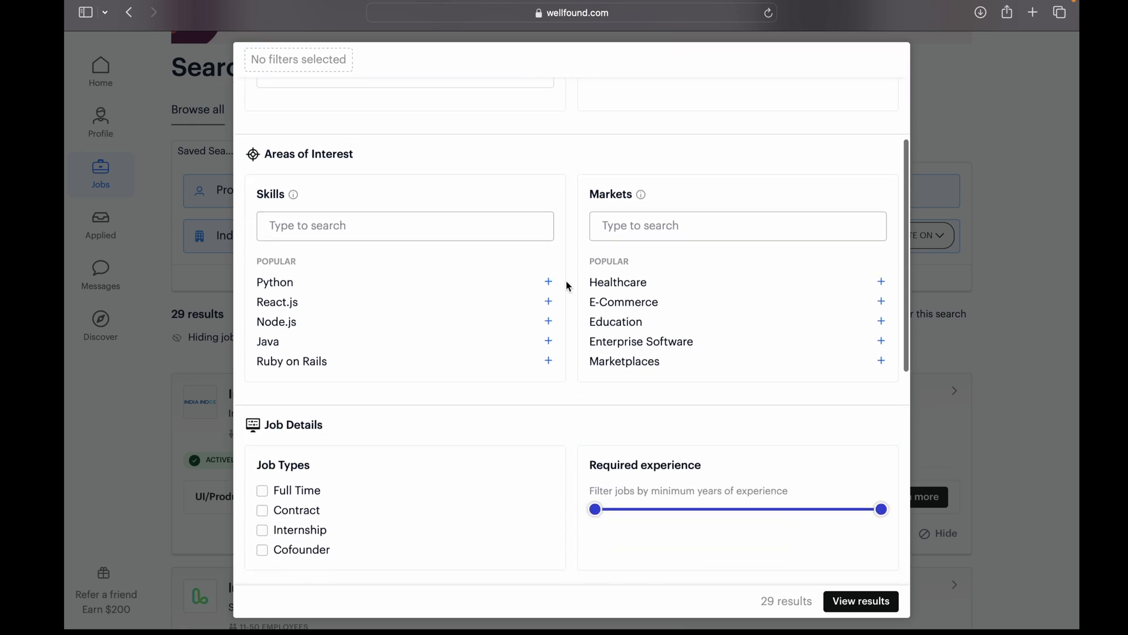
scroll(down, 3)
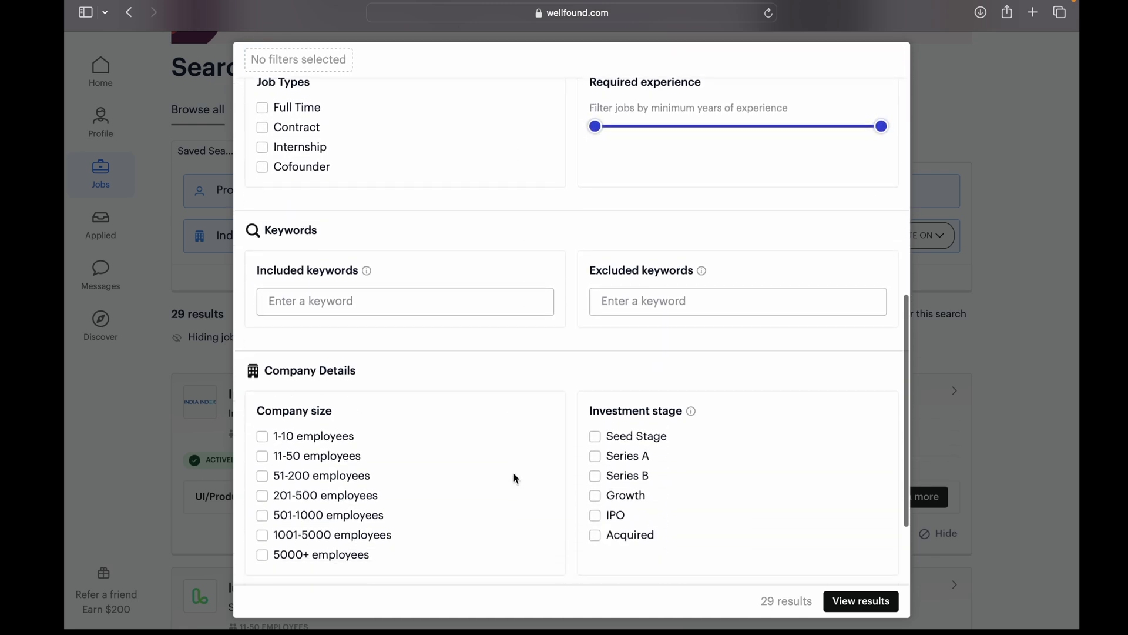
scroll(down, 3)
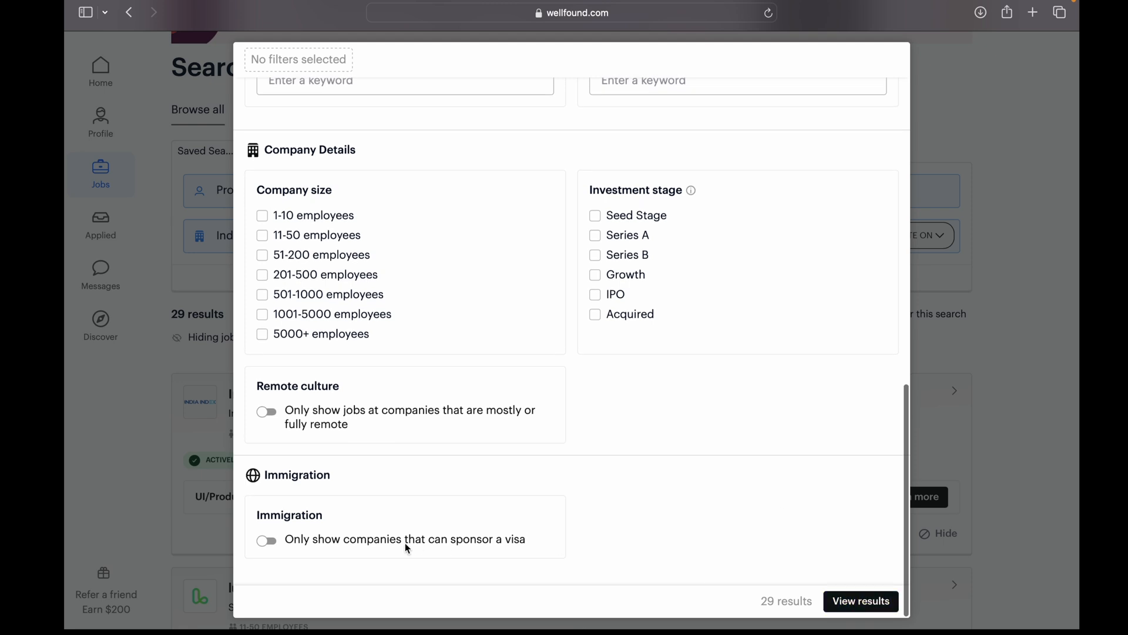
click(860, 600)
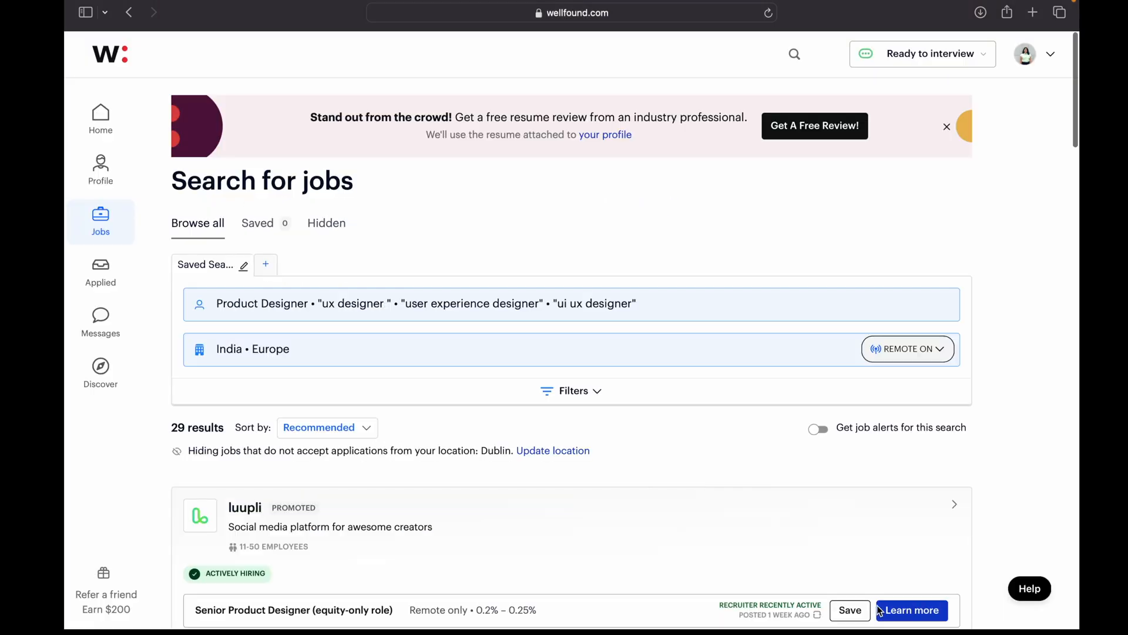
- Sort the 29 designer jobs by Most recent and scroll through the listings
scroll(down, 3)
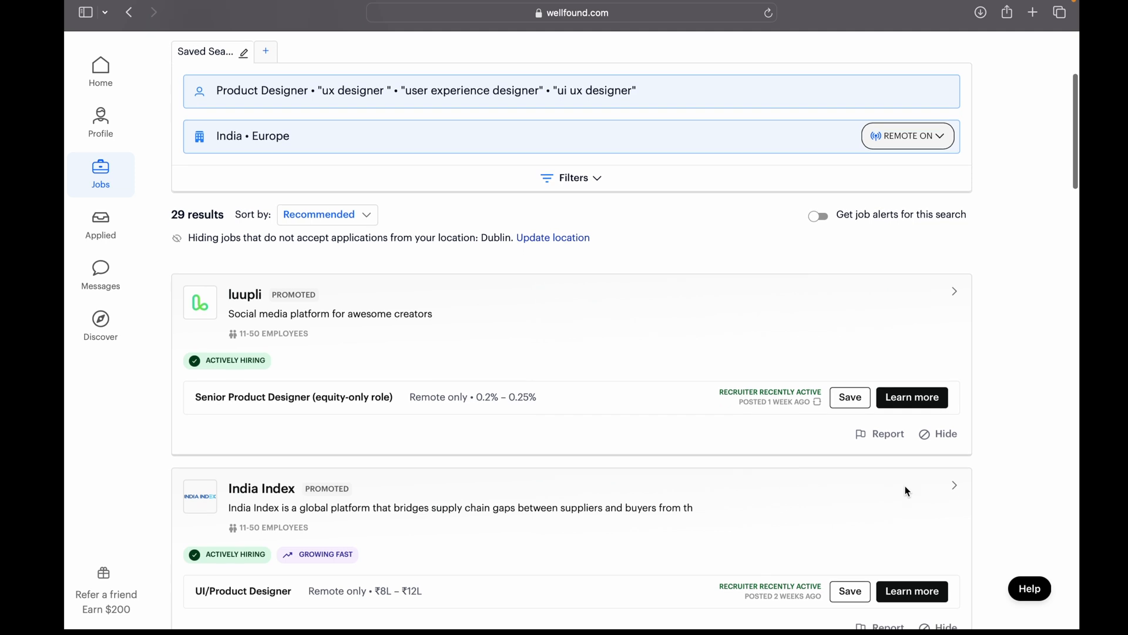
mouse_move(605, 374)
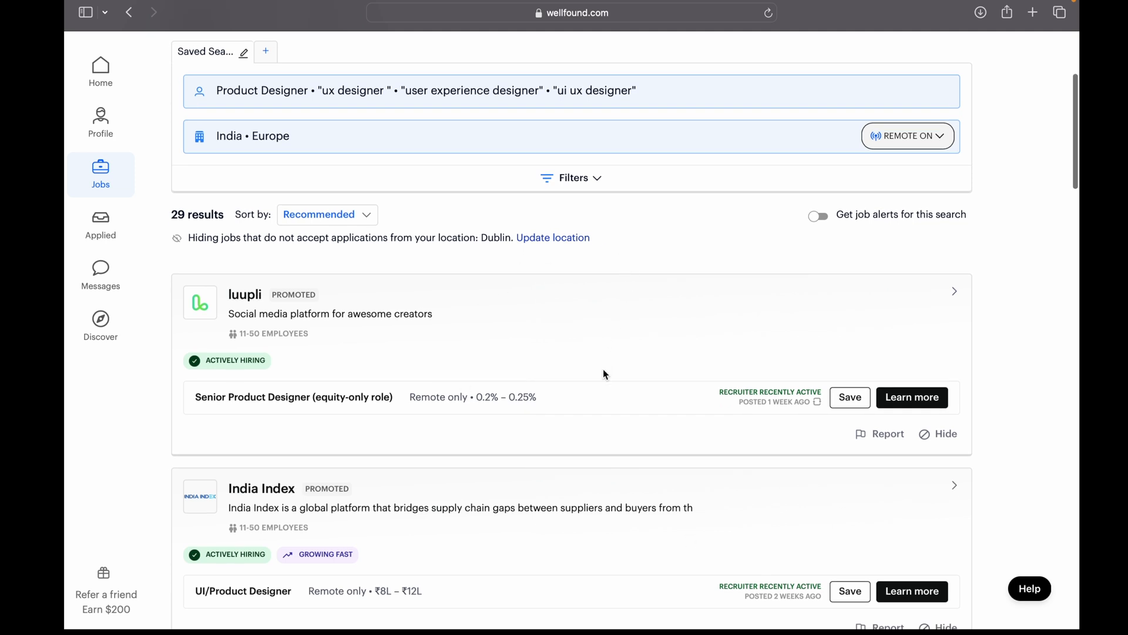
click(326, 213)
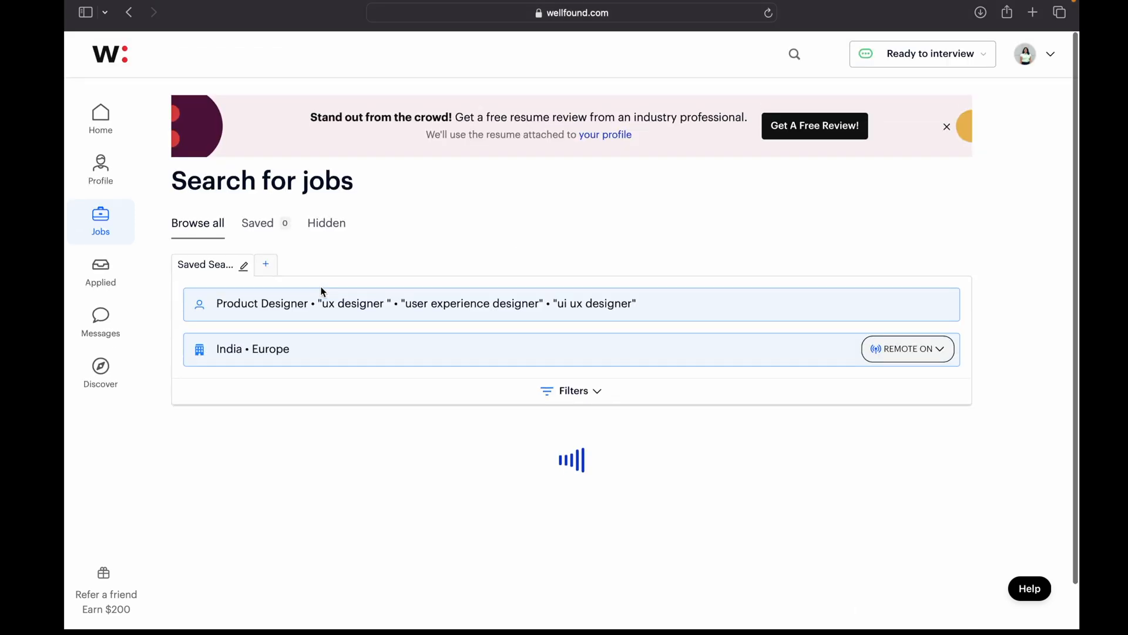
scroll(down, 3)
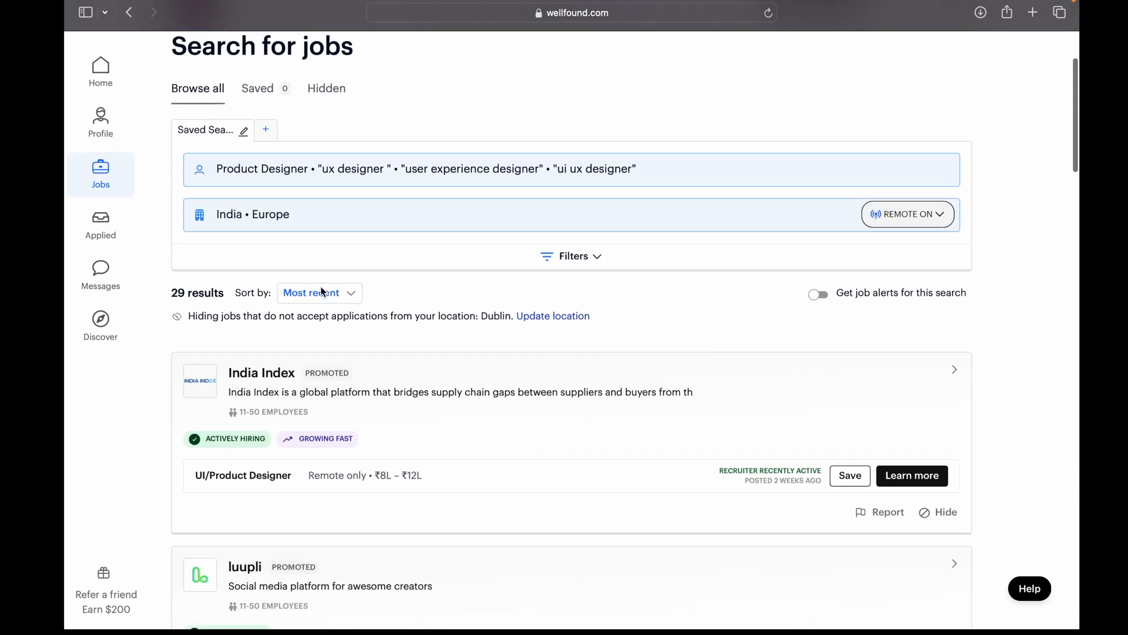
scroll(down, 3)
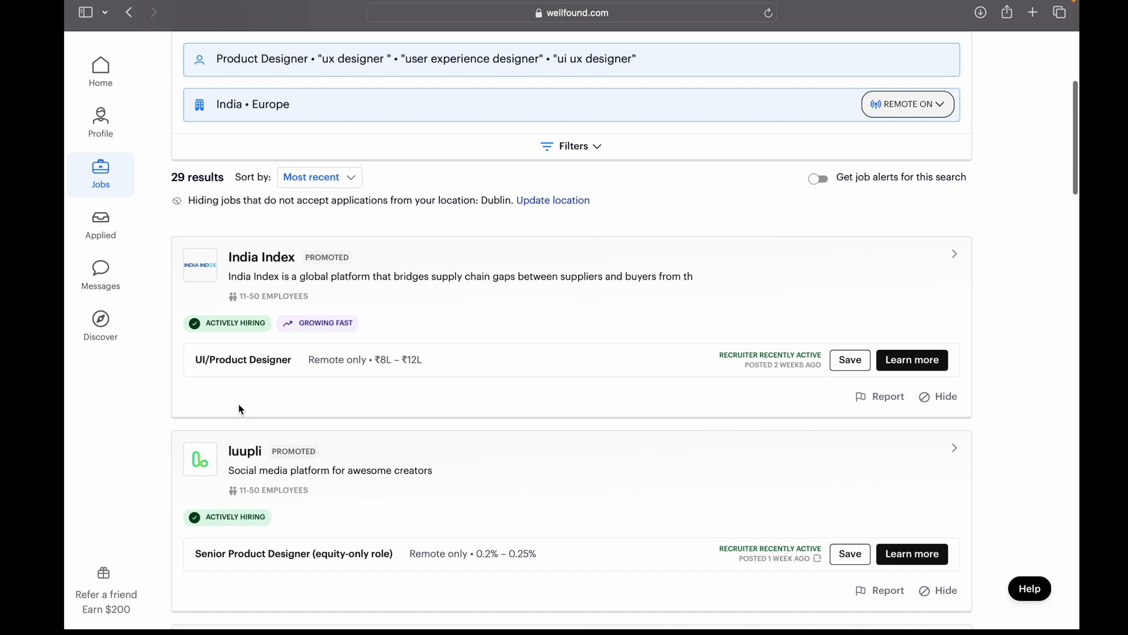
scroll(down, 3)
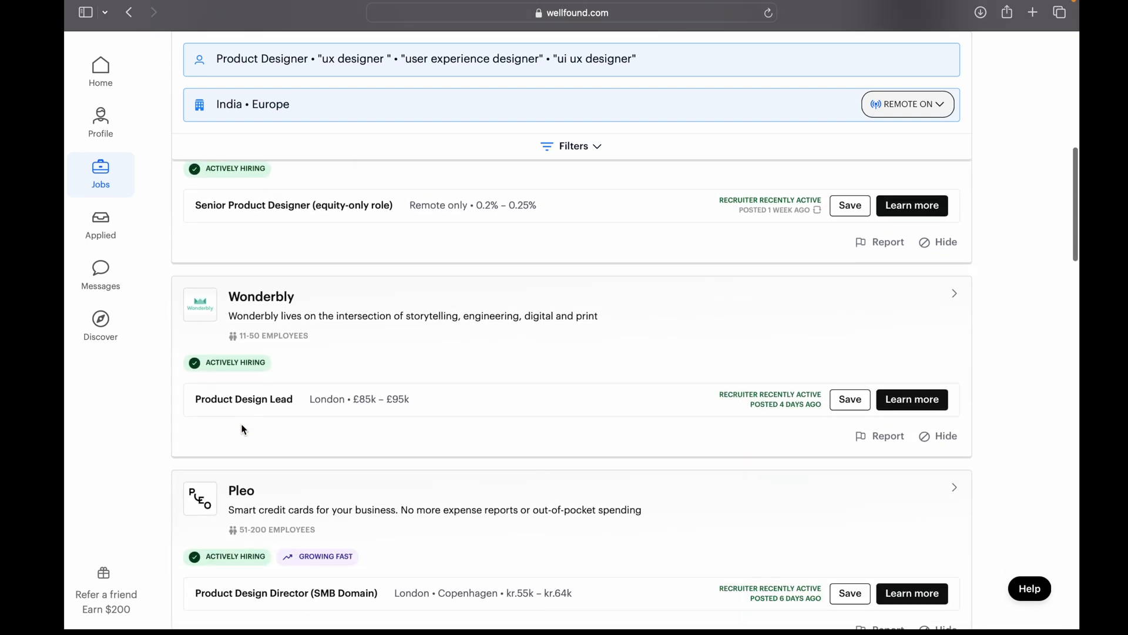
scroll(down, 3)
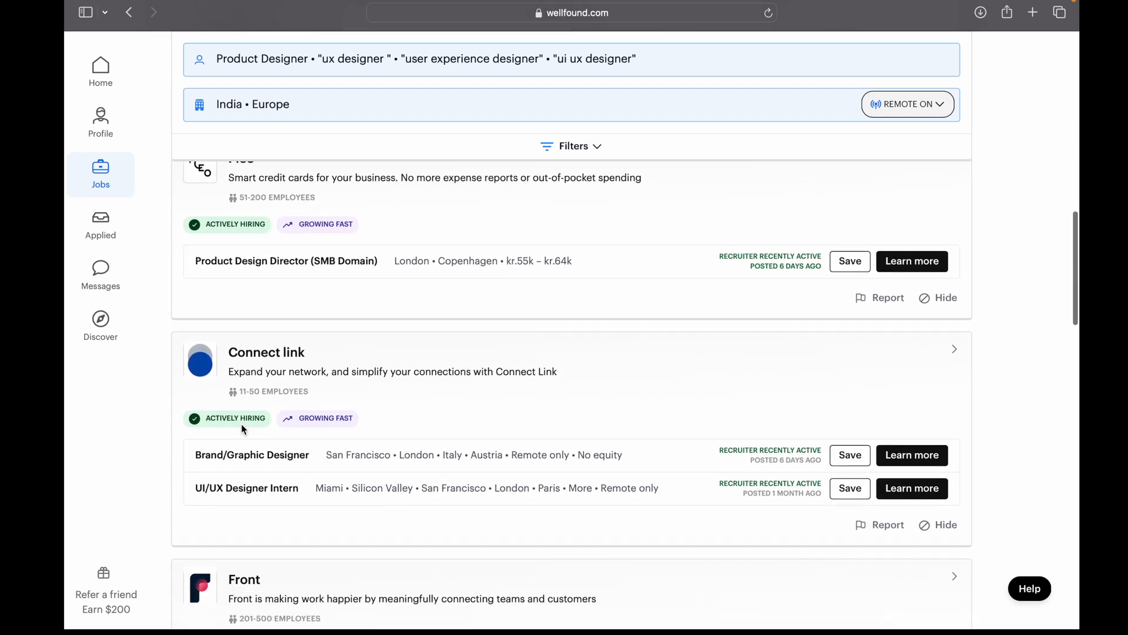
scroll(down, 3)
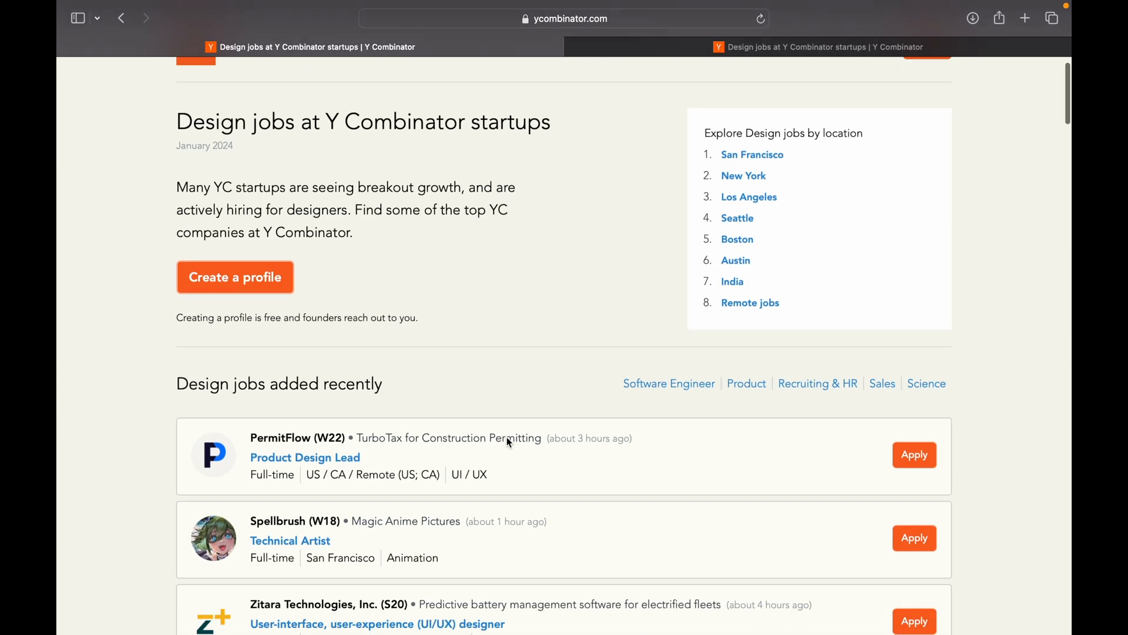
- Scroll the Y Combinator Design jobs page to browse recent roles like PermitFlow's Product Design Lead
scroll(down, 3)
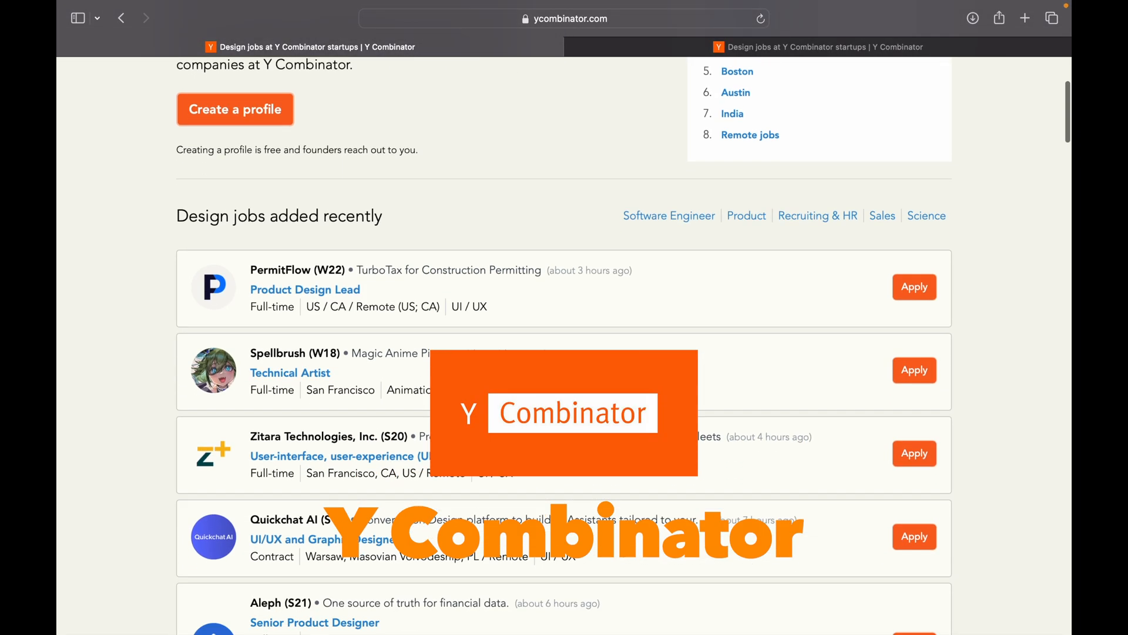
scroll(up, 3)
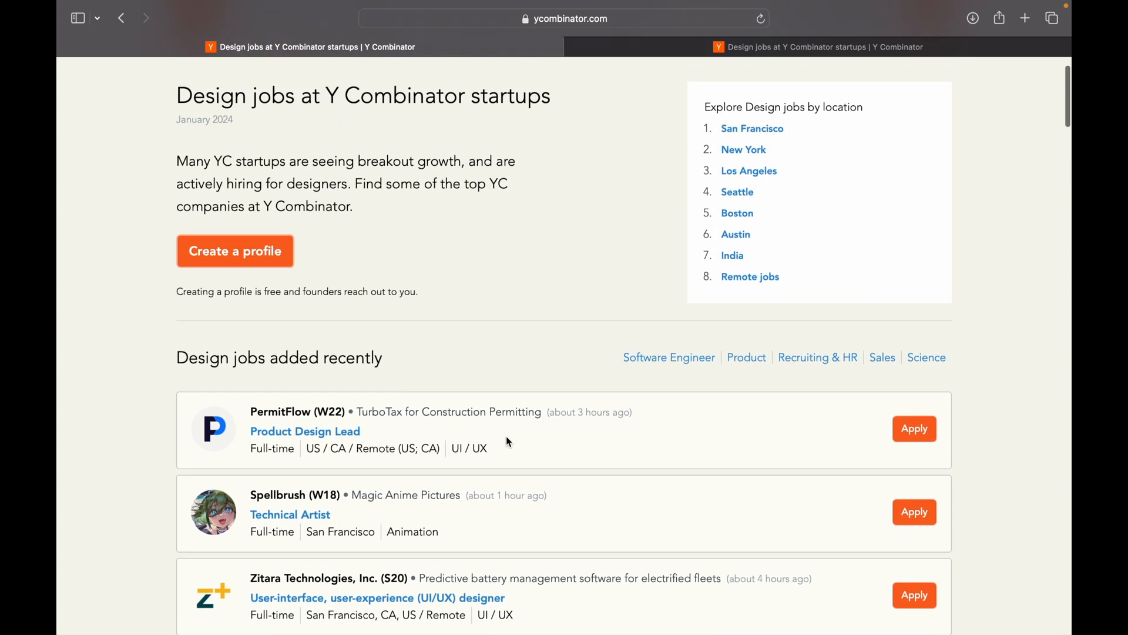
scroll(up, 3)
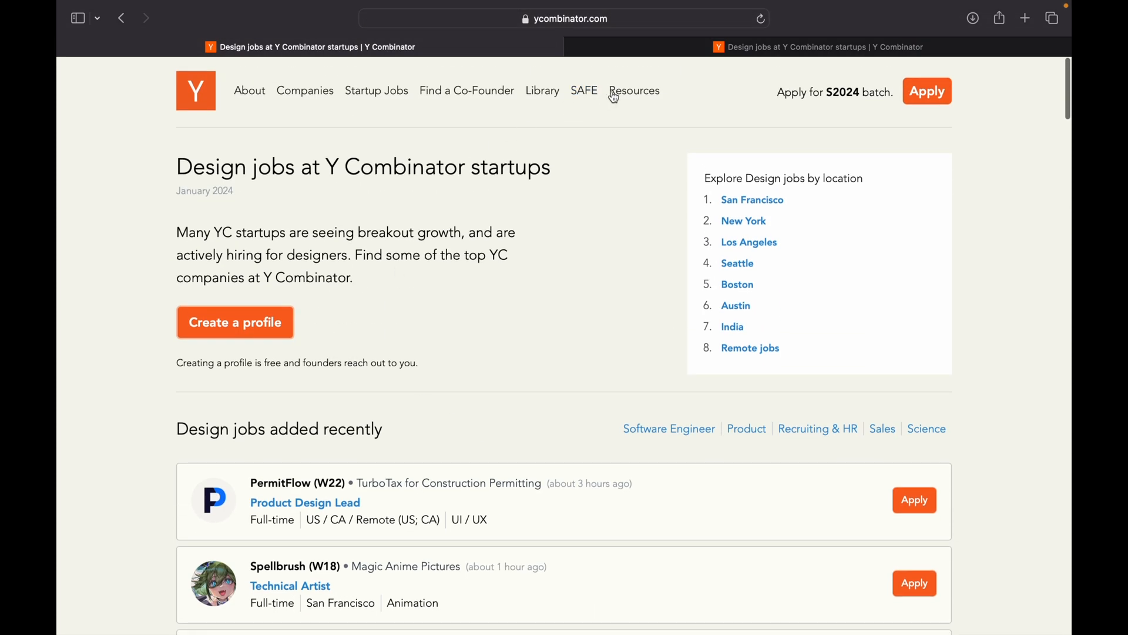
mouse_move(742, 222)
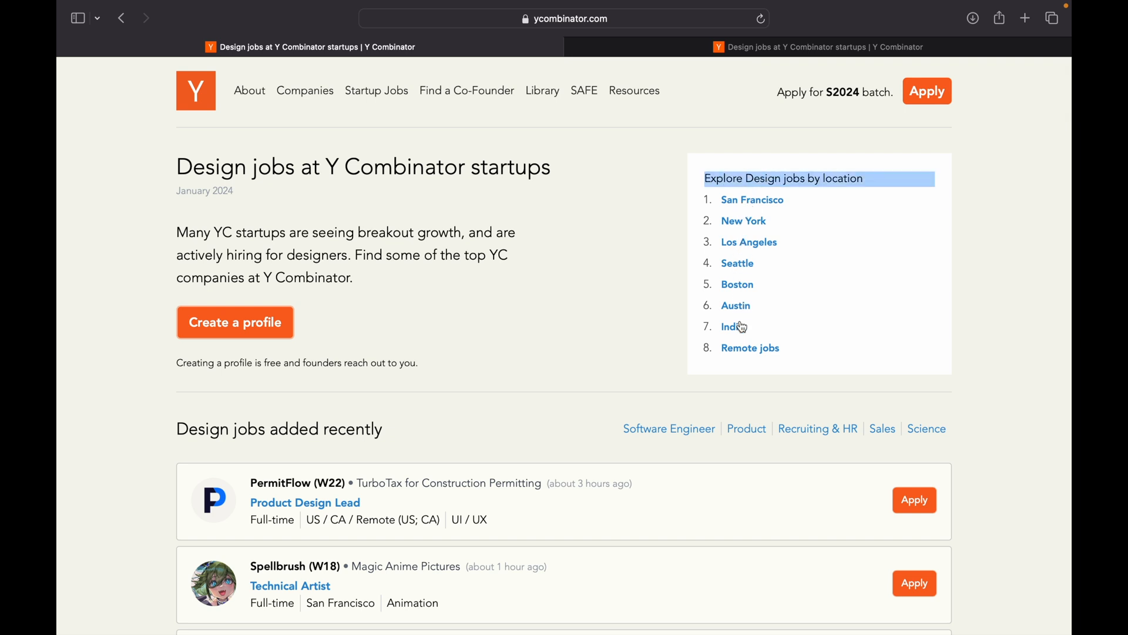
- Switch to Remote design jobs and scroll the list from PermitFlow through Litnerd, Atlas and Ozone
click(750, 348)
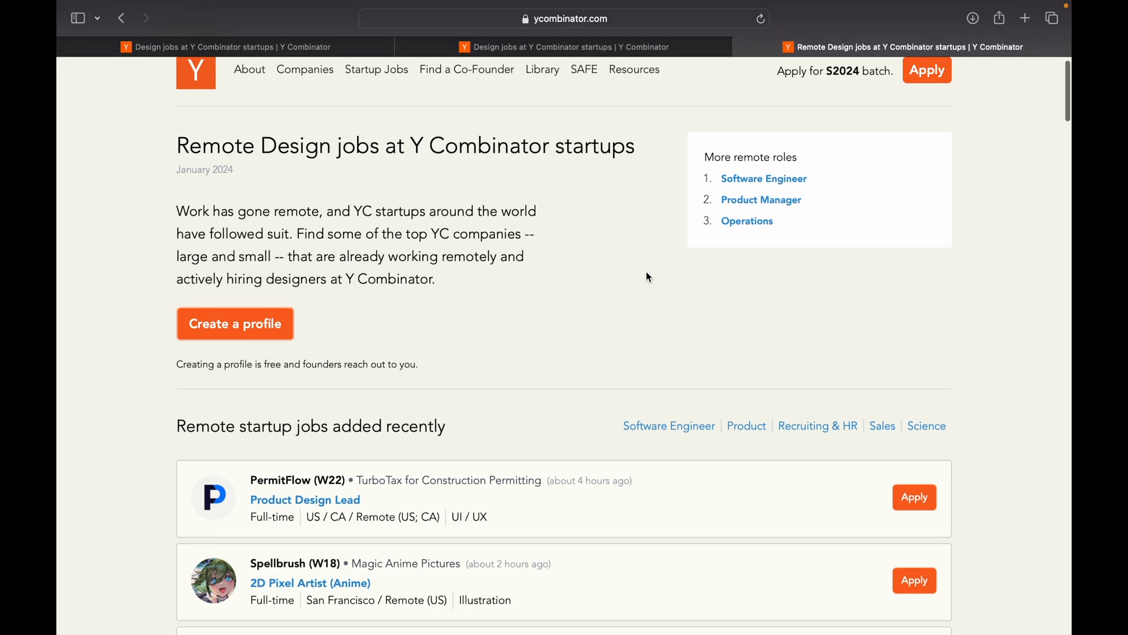
scroll(down, 3)
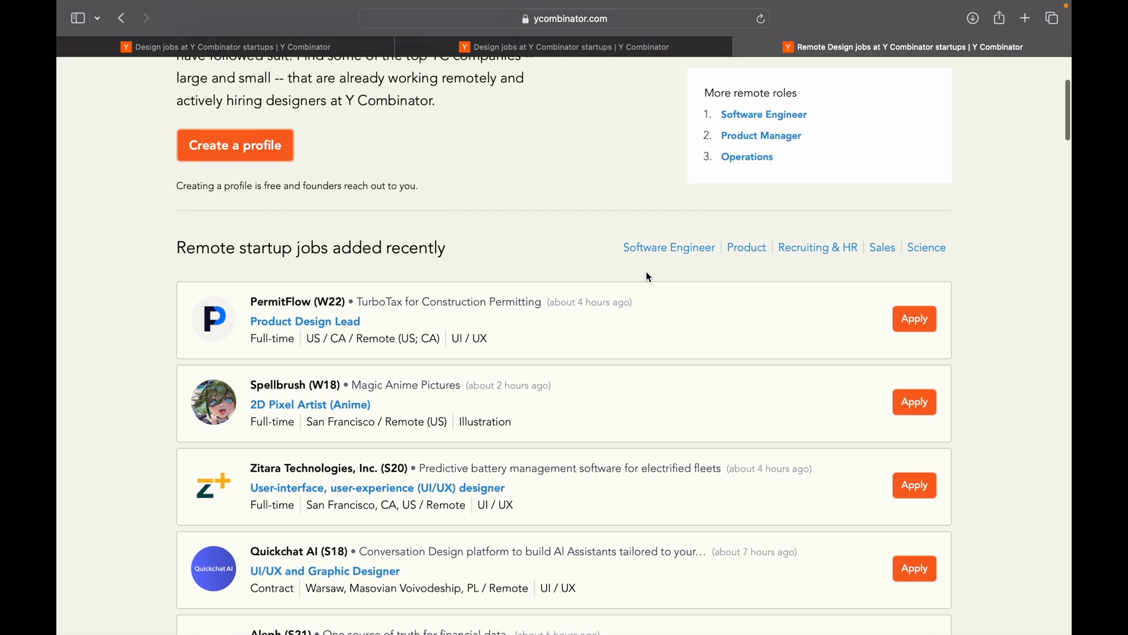
scroll(down, 3)
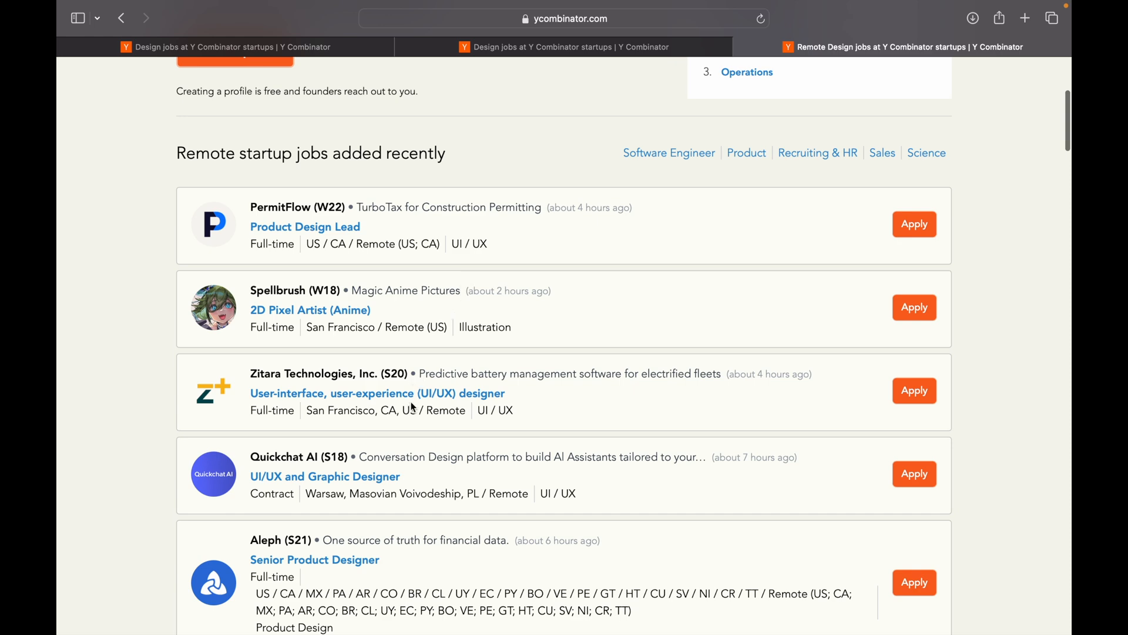
scroll(down, 3)
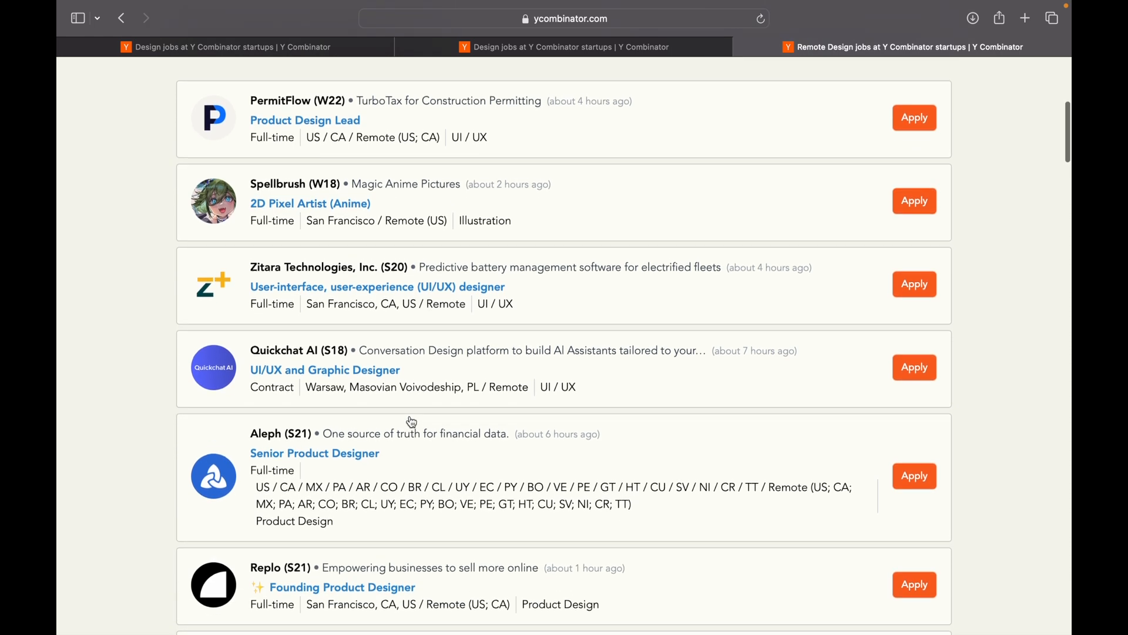
scroll(down, 3)
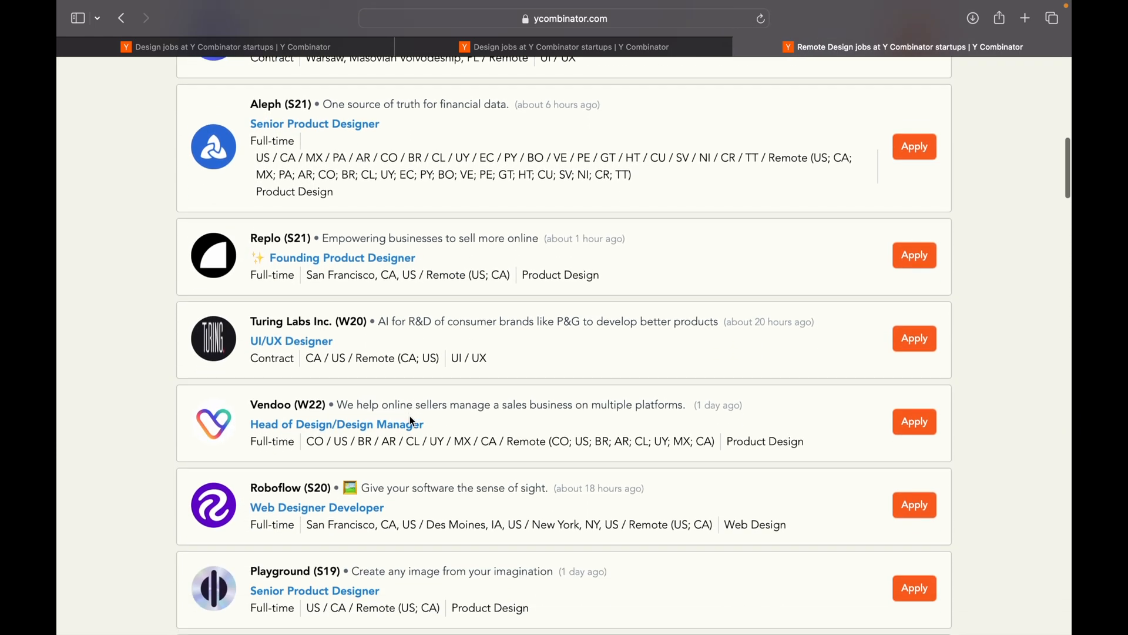
scroll(down, 3)
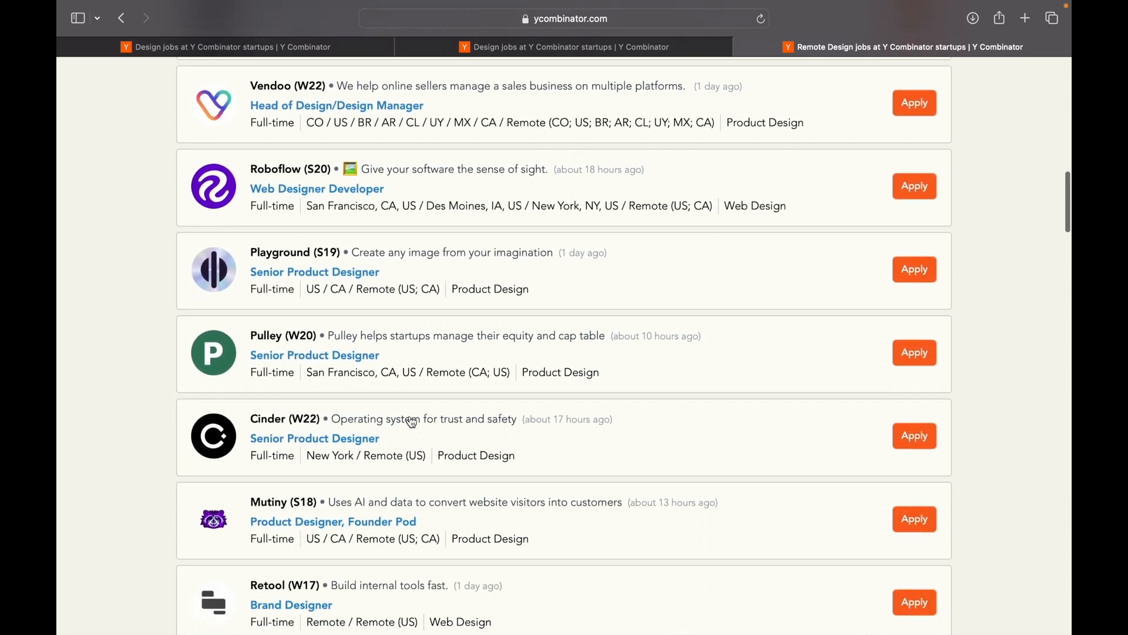
scroll(down, 3)
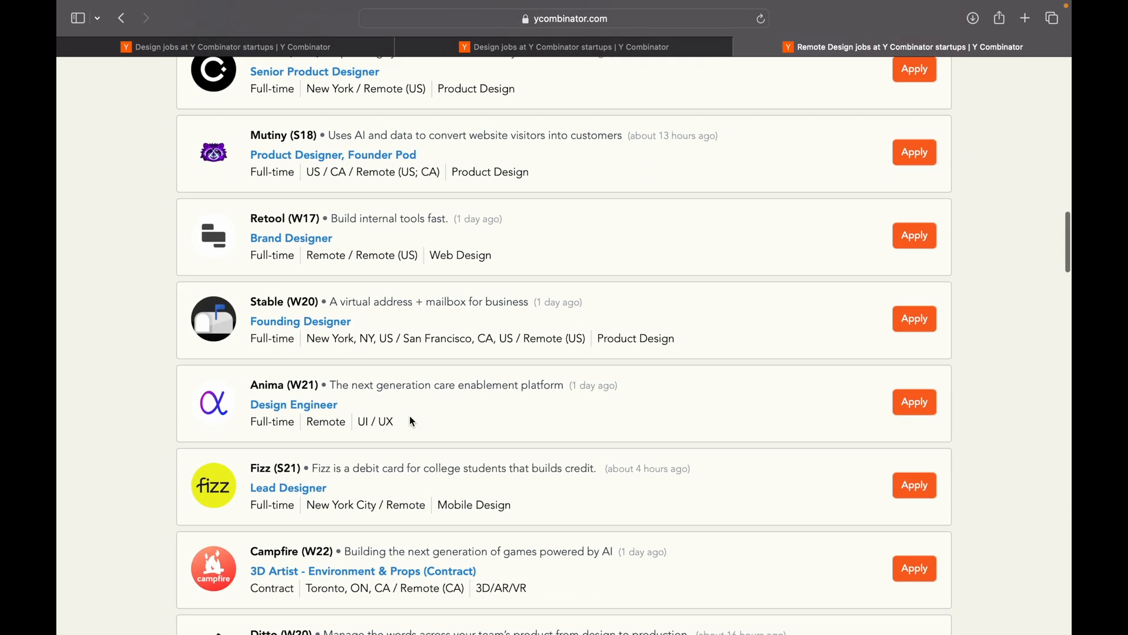
scroll(down, 3)
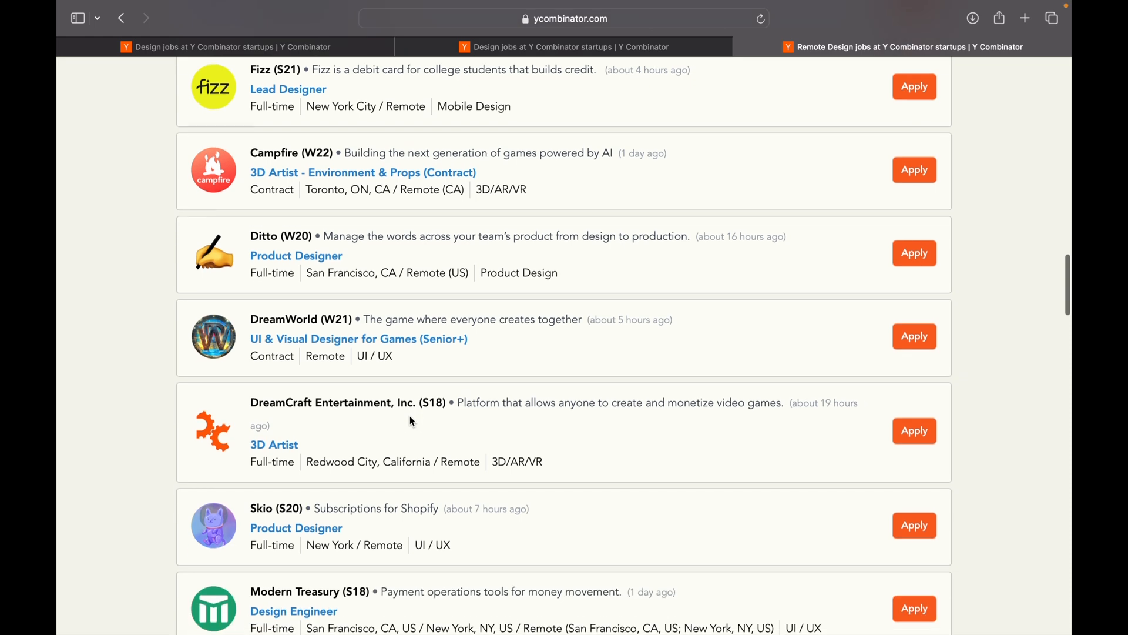
scroll(down, 3)
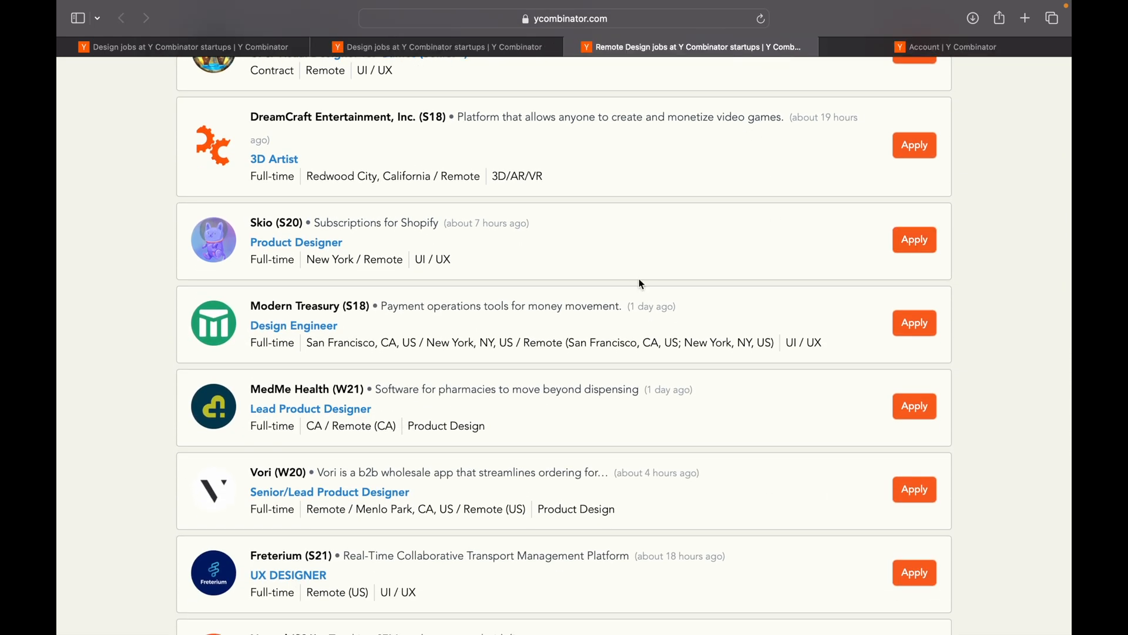
scroll(down, 3)
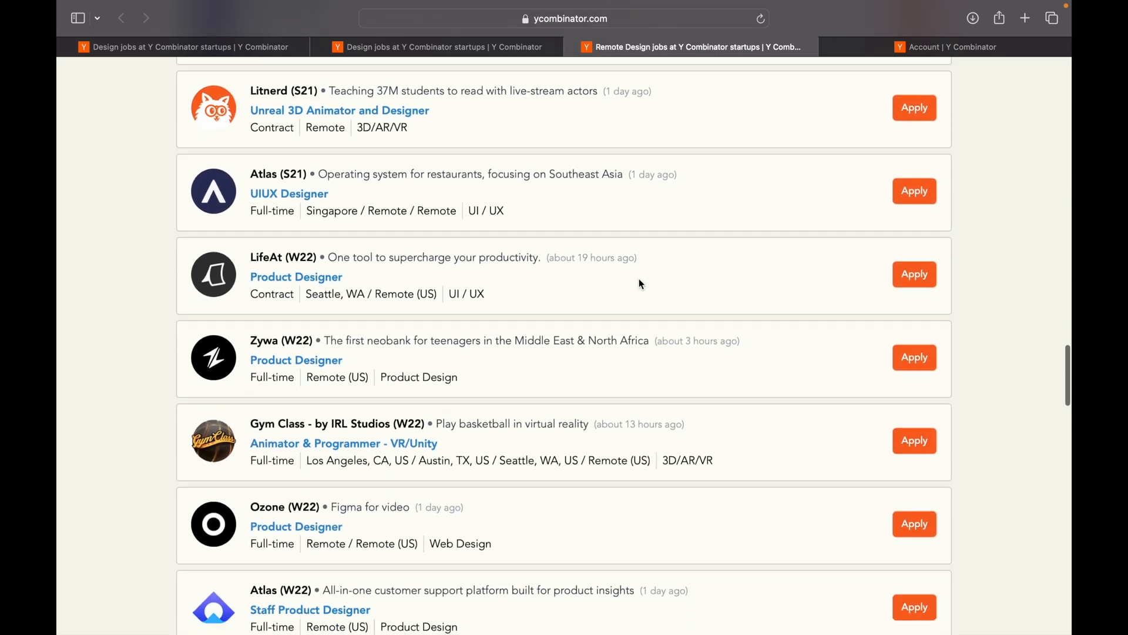